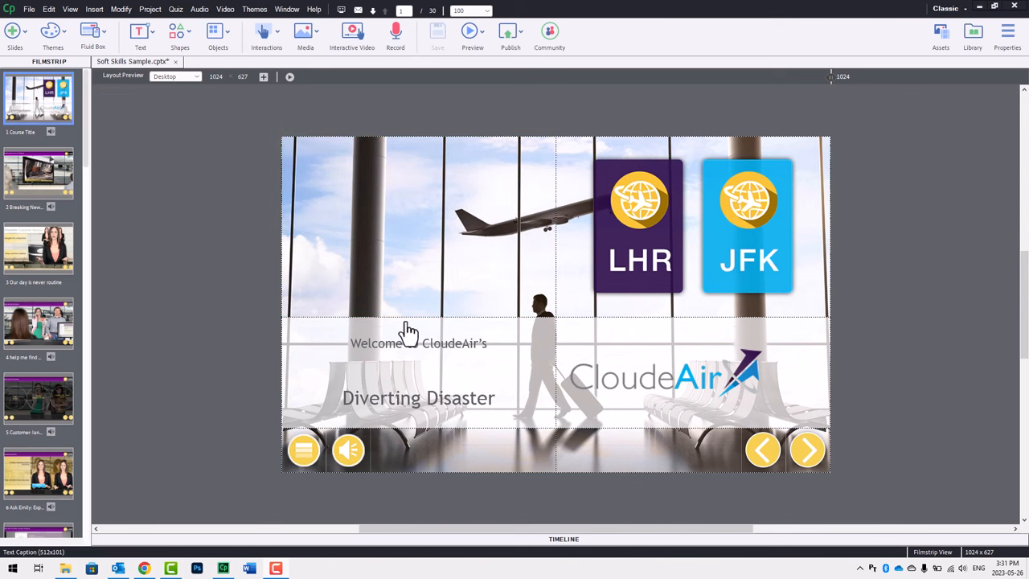
{"action": "mouse_move", "coordinate": [408, 332]}
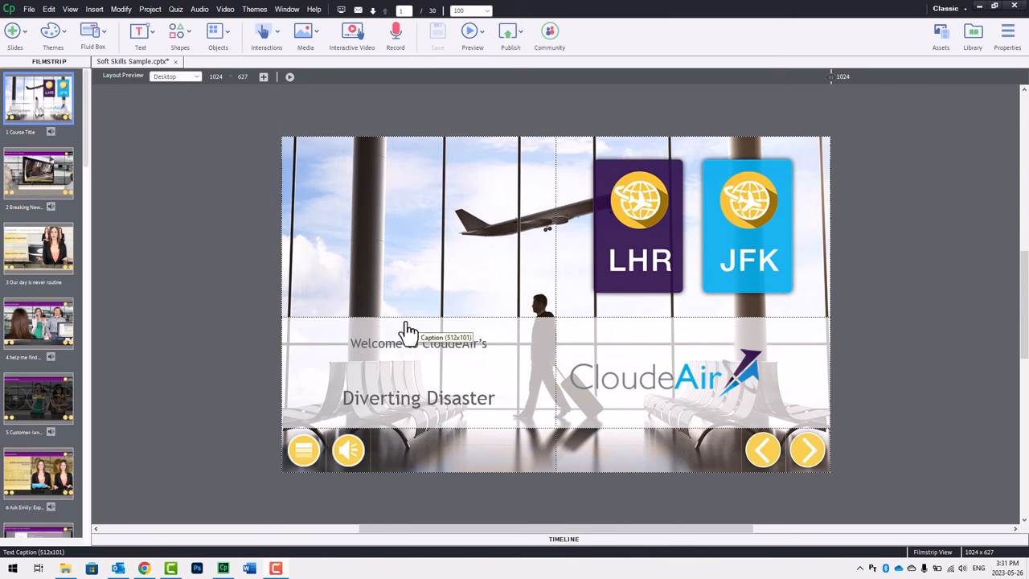
{"action": "mouse_move", "coordinate": [211, 233]}
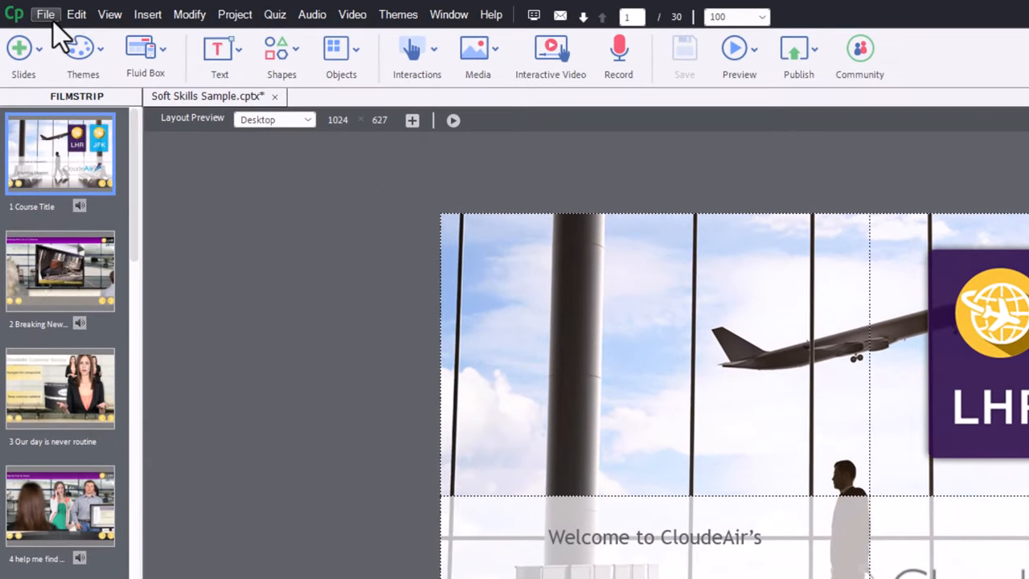
Start File > Export > Project Captions and Closed Captions to get the Word save dialog.
{"action": "left_click", "coordinate": [45, 14]}
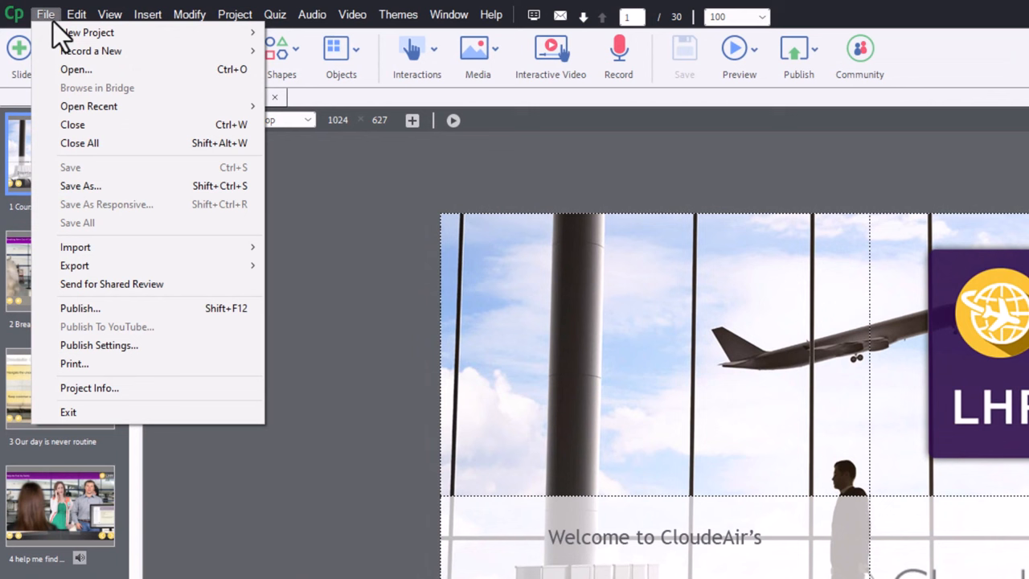
{"action": "mouse_move", "coordinate": [75, 246]}
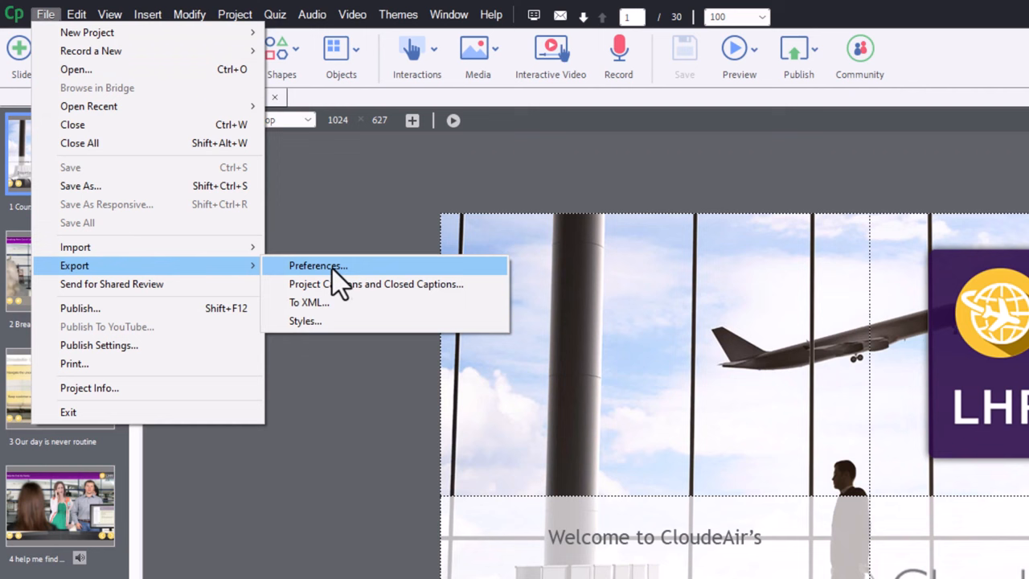
{"action": "mouse_move", "coordinate": [375, 283]}
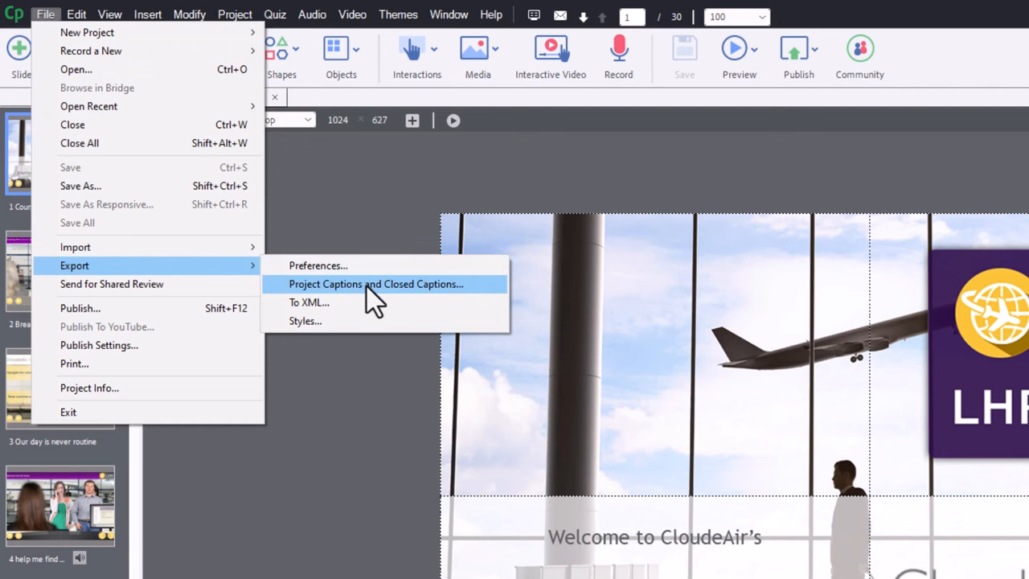
{"action": "left_click", "coordinate": [375, 284]}
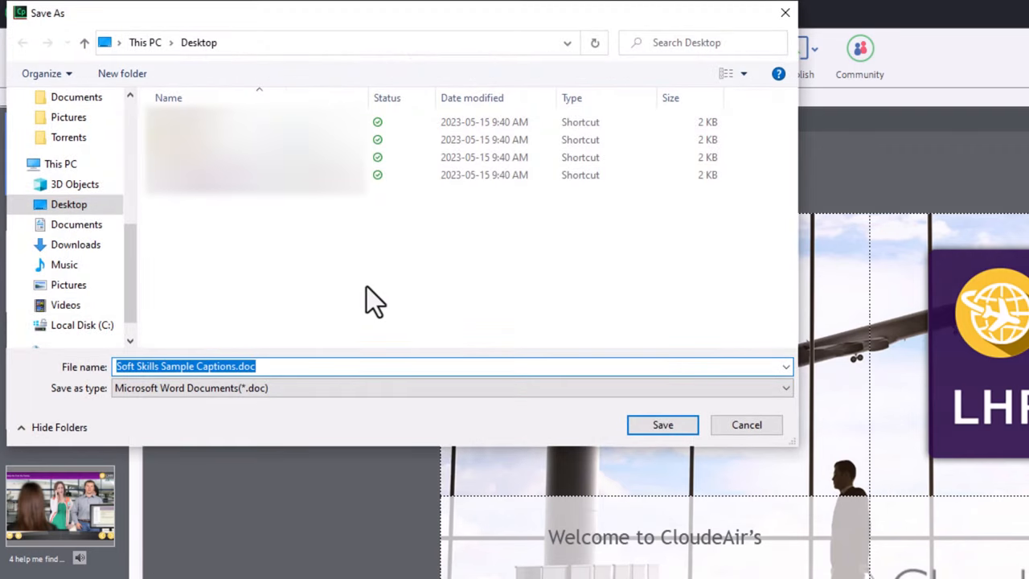
{"action": "mouse_move", "coordinate": [357, 318]}
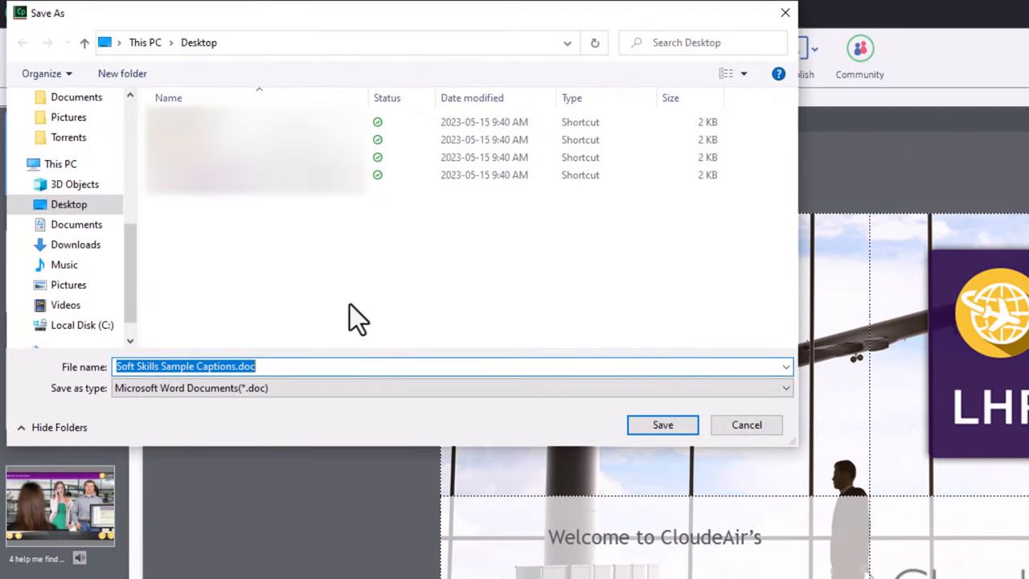
{"action": "mouse_move", "coordinate": [278, 400]}
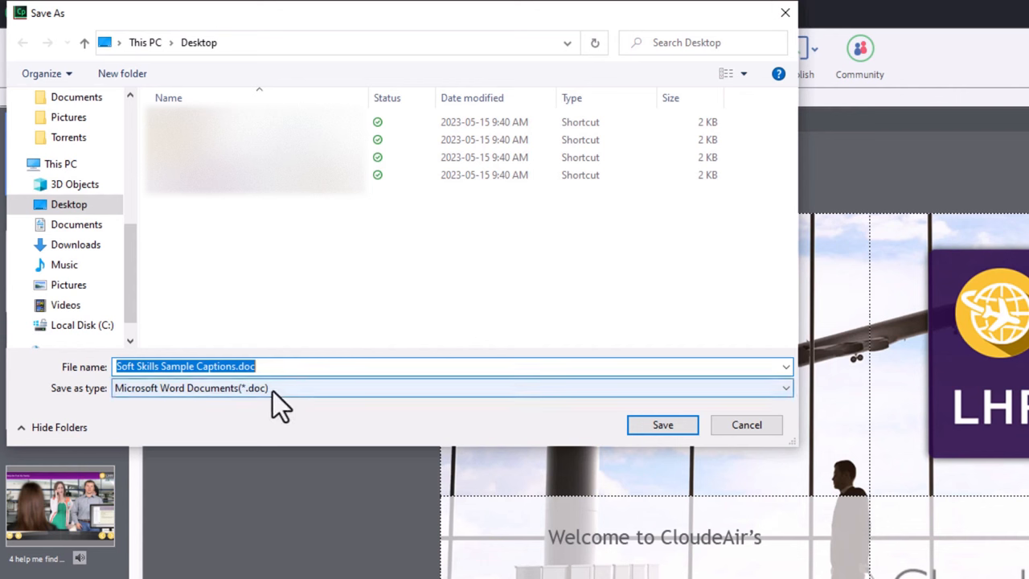
{"action": "mouse_move", "coordinate": [265, 365]}
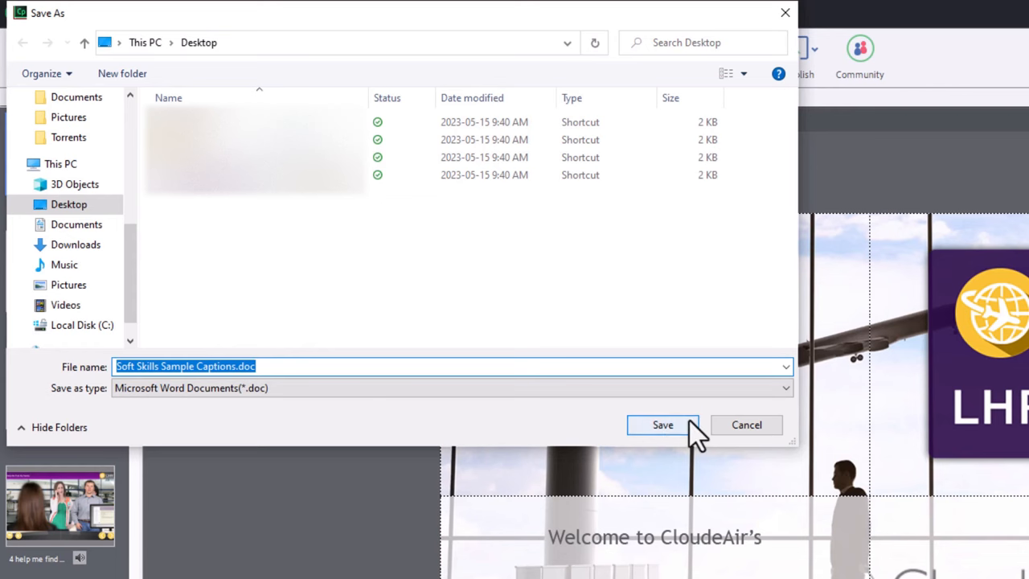
Save the export as 'Soft Skills Sample Captions.doc' and view it in Word.
{"action": "left_click", "coordinate": [662, 424]}
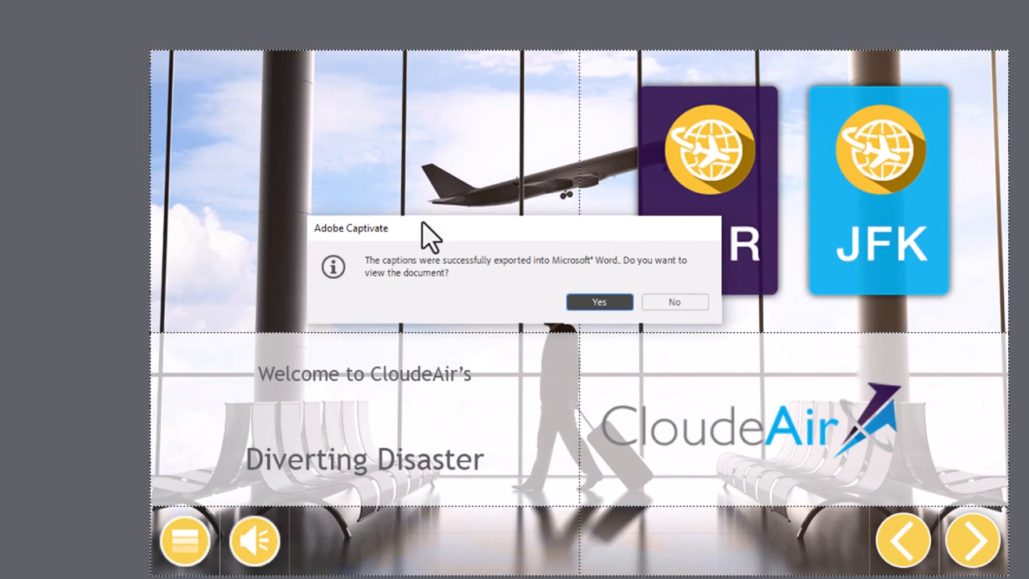
{"action": "mouse_move", "coordinate": [598, 330]}
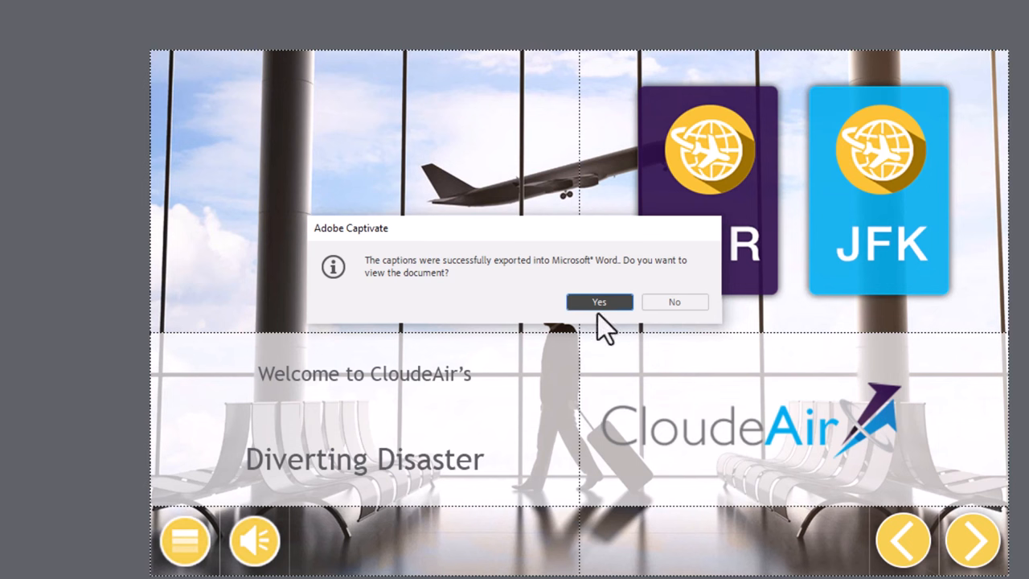
{"action": "left_click", "coordinate": [598, 301]}
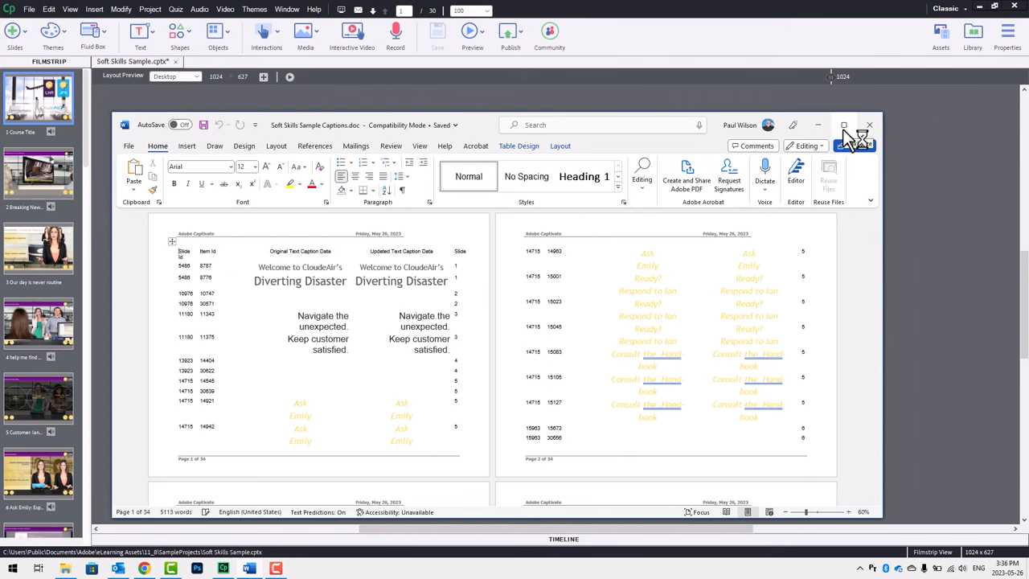
Maximize Word and set a grey page color so white caption text is visible.
{"action": "left_click", "coordinate": [843, 125]}
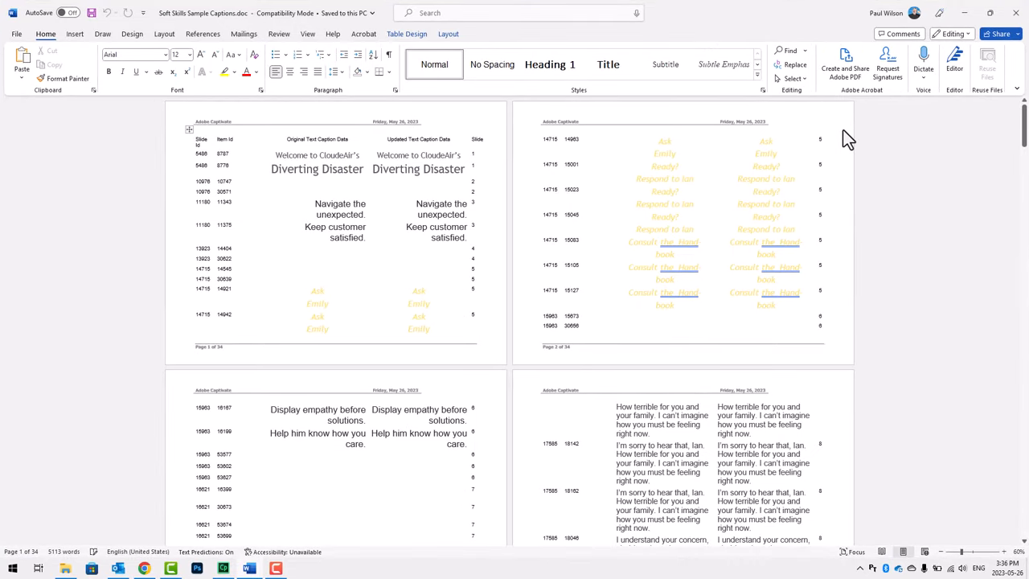
{"action": "mouse_move", "coordinate": [756, 136]}
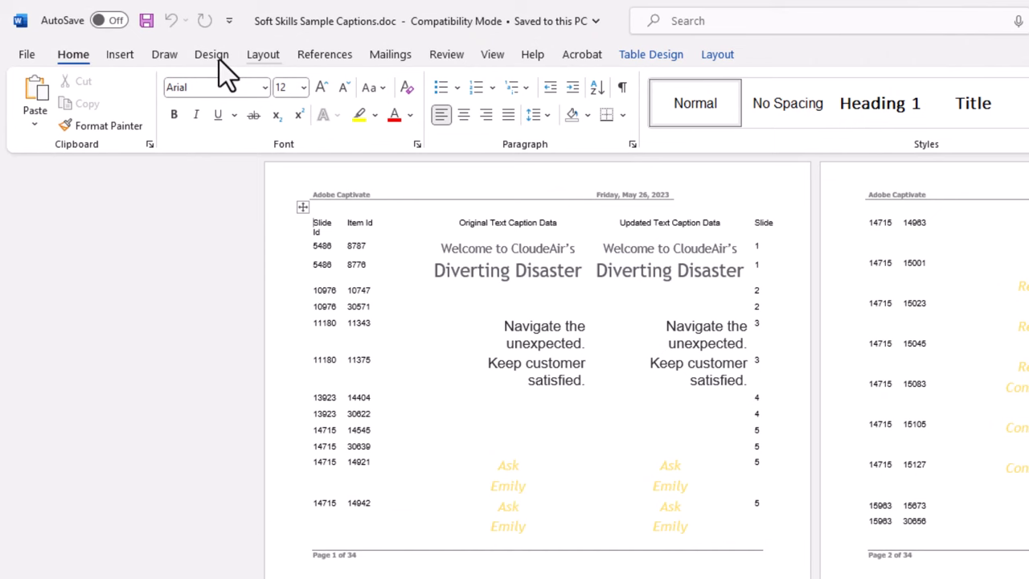
{"action": "left_click", "coordinate": [212, 54]}
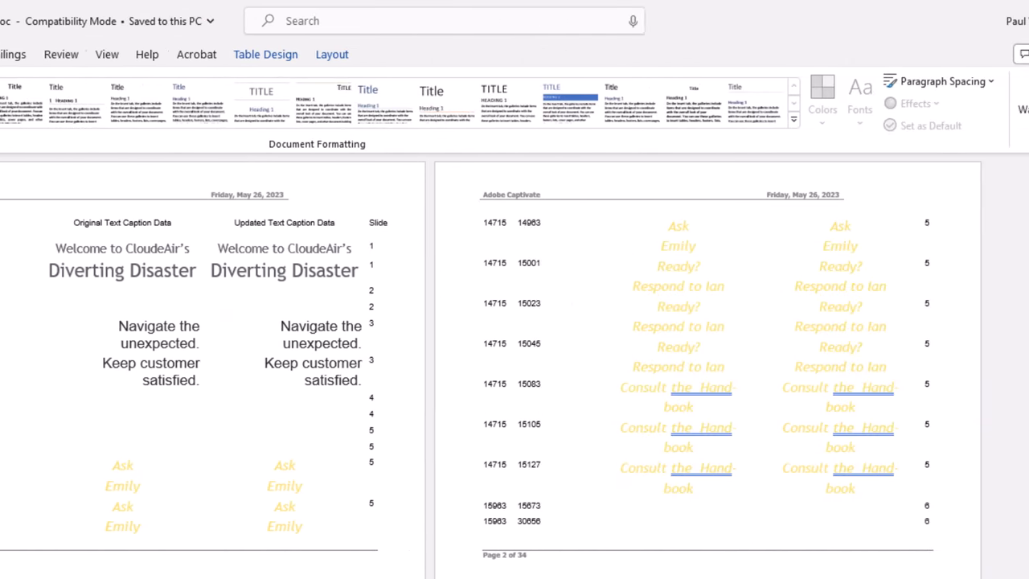
{"action": "left_click", "coordinate": [857, 96]}
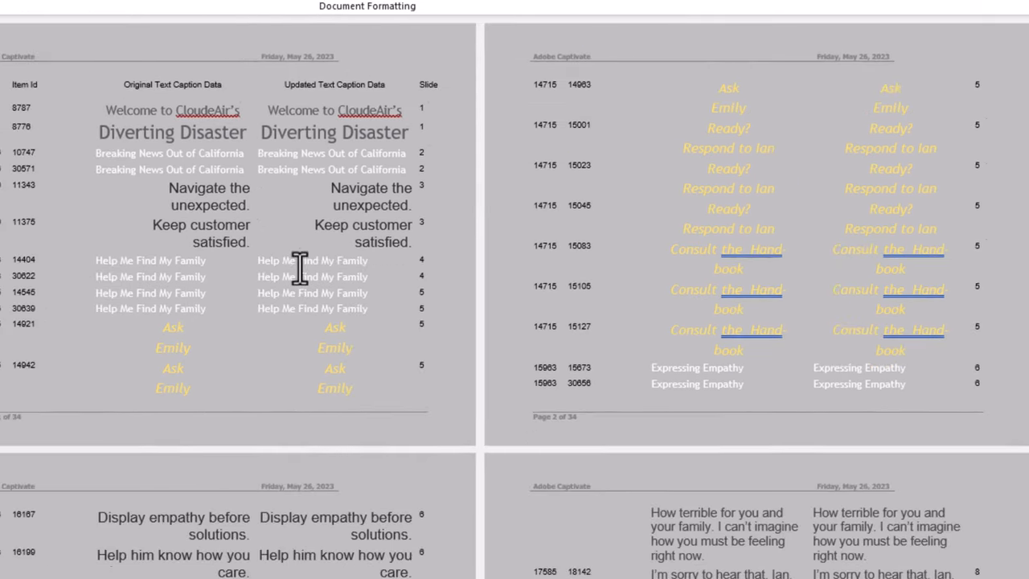
{"action": "scroll", "scroll_direction": "down", "scroll_amount": 3}
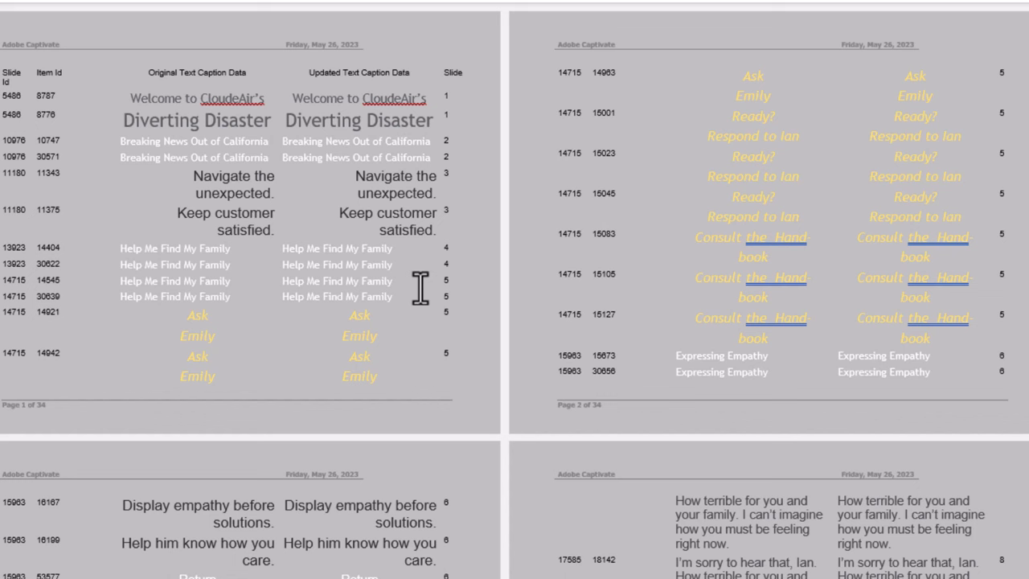
{"action": "mouse_move", "coordinate": [400, 282]}
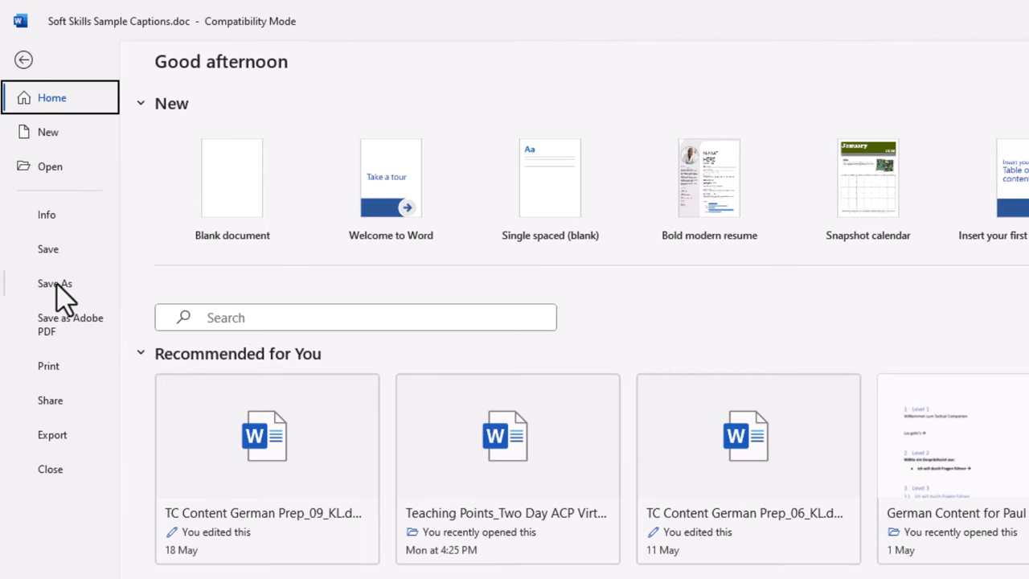
Save a copy as 'Temporary.docx' in Word Document format on the Desktop.
{"action": "left_click", "coordinate": [54, 283]}
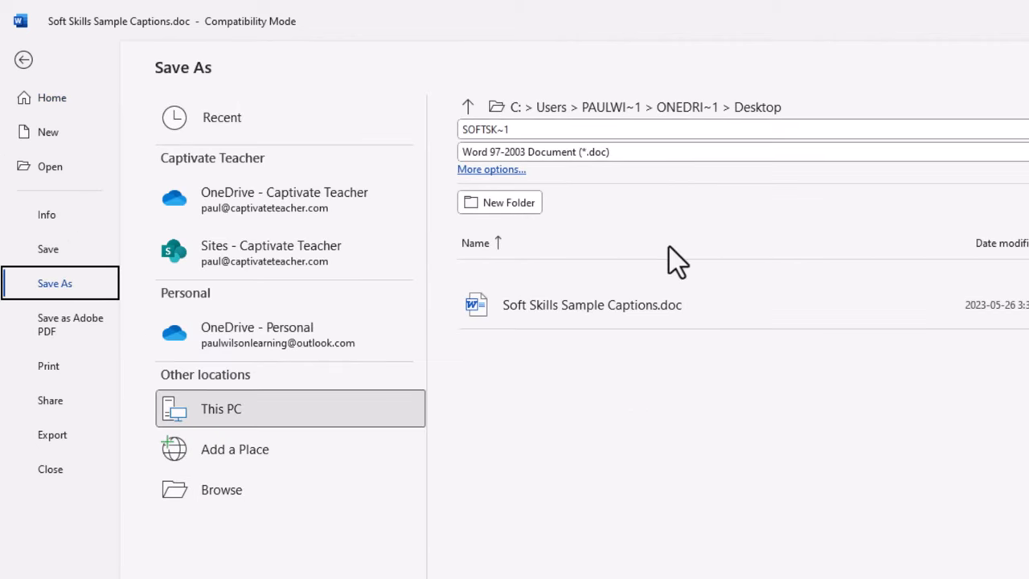
{"action": "mouse_move", "coordinate": [607, 169]}
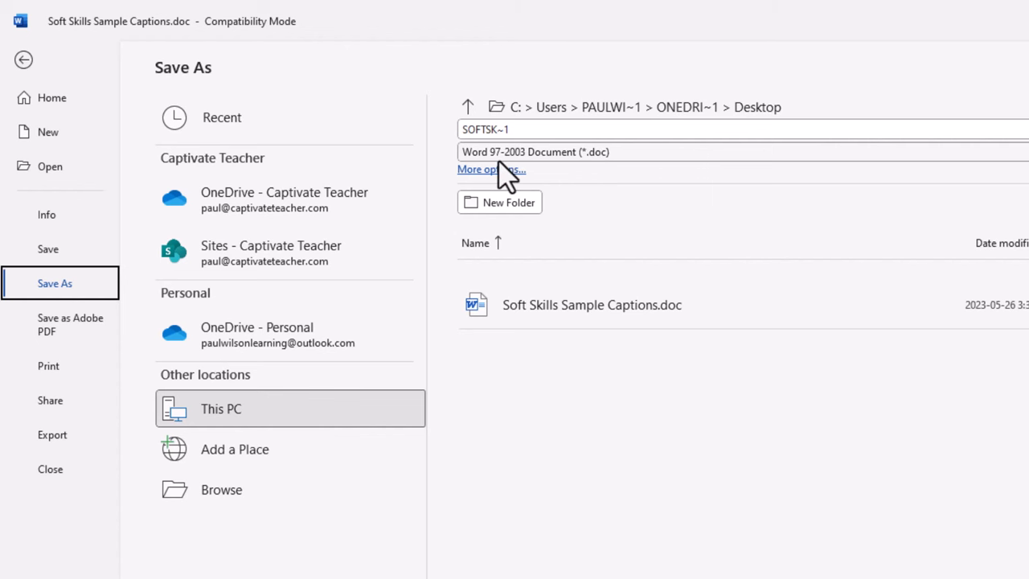
{"action": "mouse_move", "coordinate": [563, 161]}
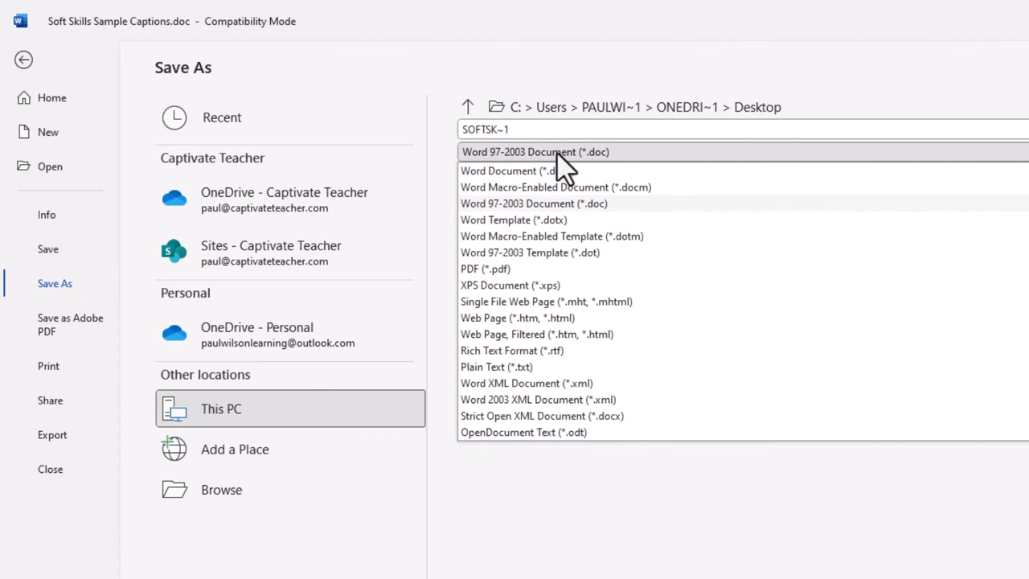
{"action": "mouse_move", "coordinate": [598, 184]}
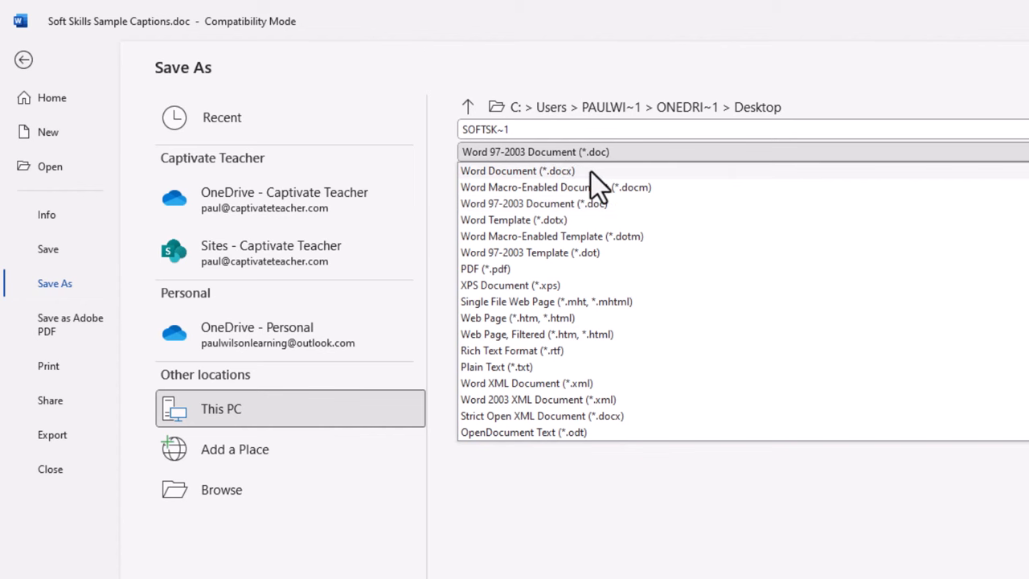
{"action": "left_click", "coordinate": [517, 170]}
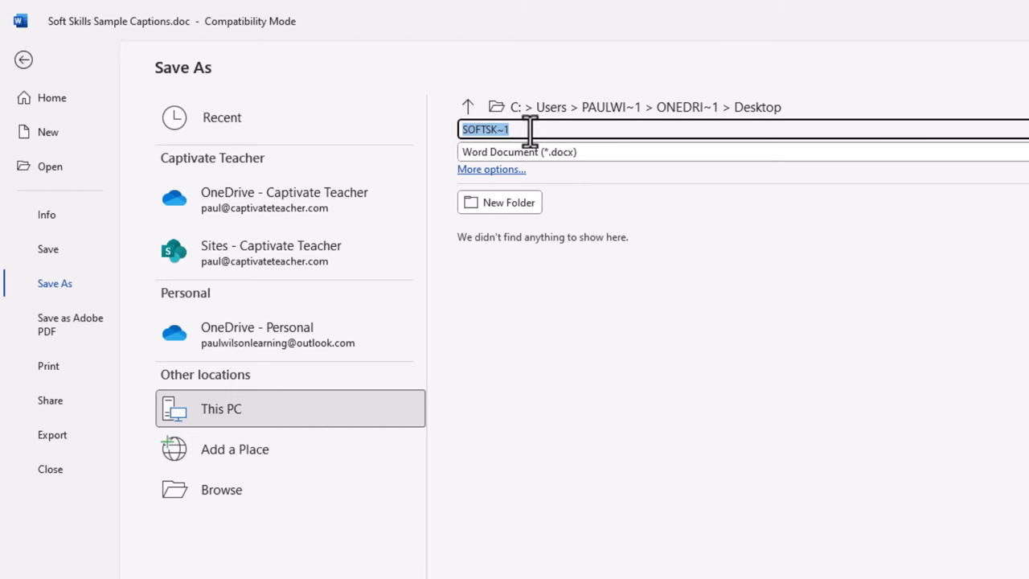
{"action": "type", "text": "Tempo"}
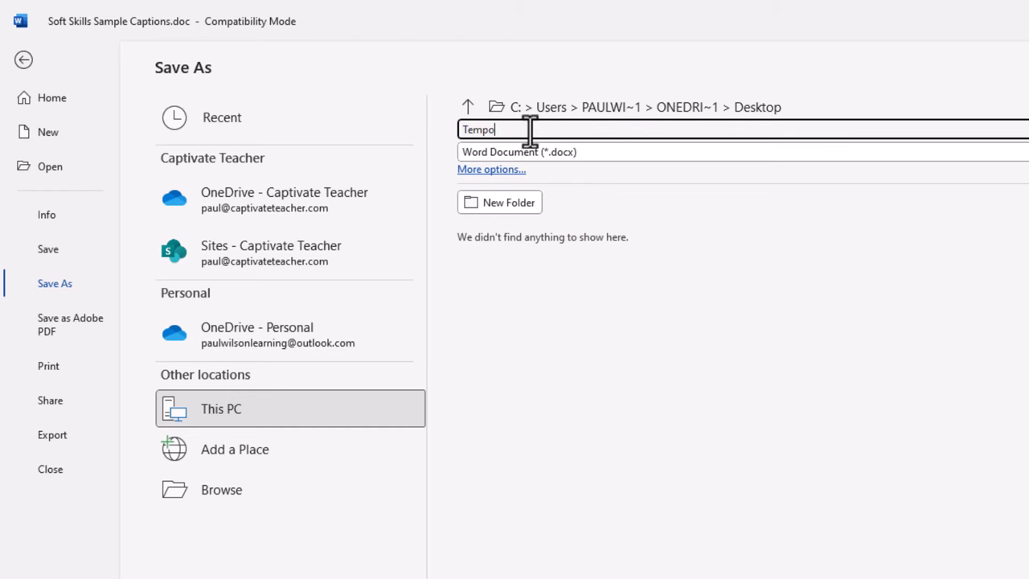
{"action": "type", "text": "rary"}
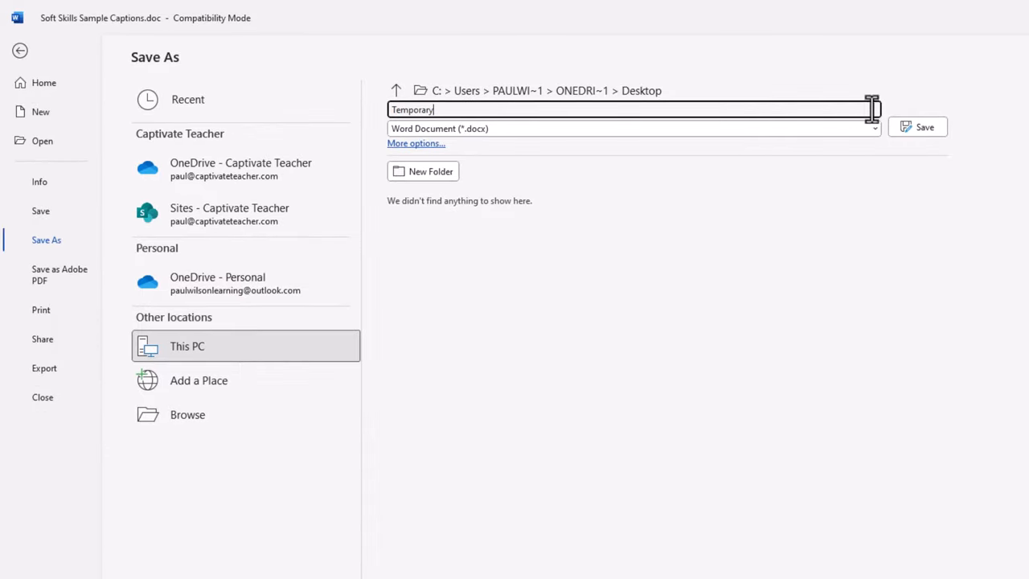
{"action": "left_click", "coordinate": [917, 127]}
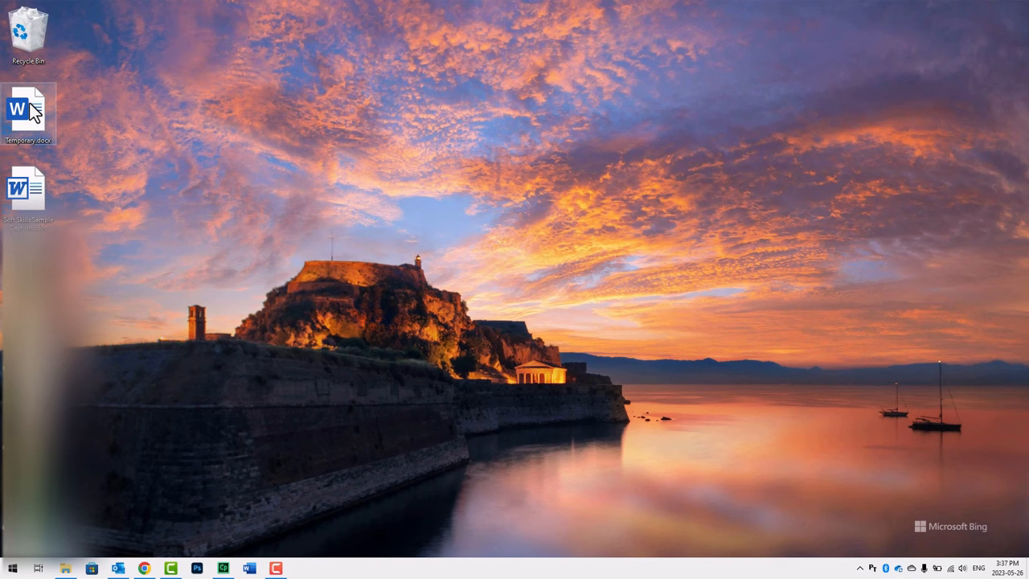
{"action": "mouse_move", "coordinate": [149, 572]}
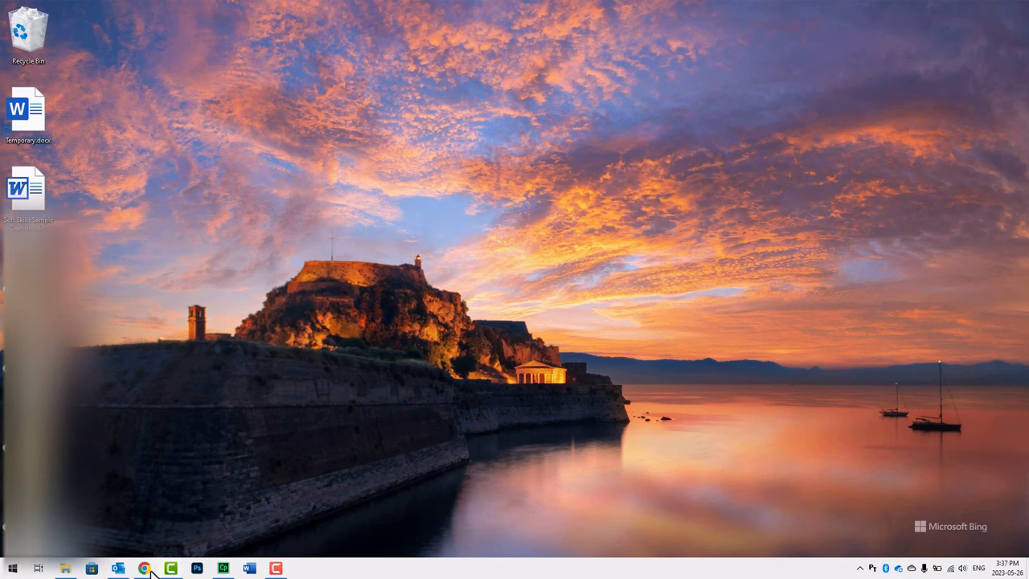
Bring up Chrome showing translate.google.com.
{"action": "left_click", "coordinate": [143, 568]}
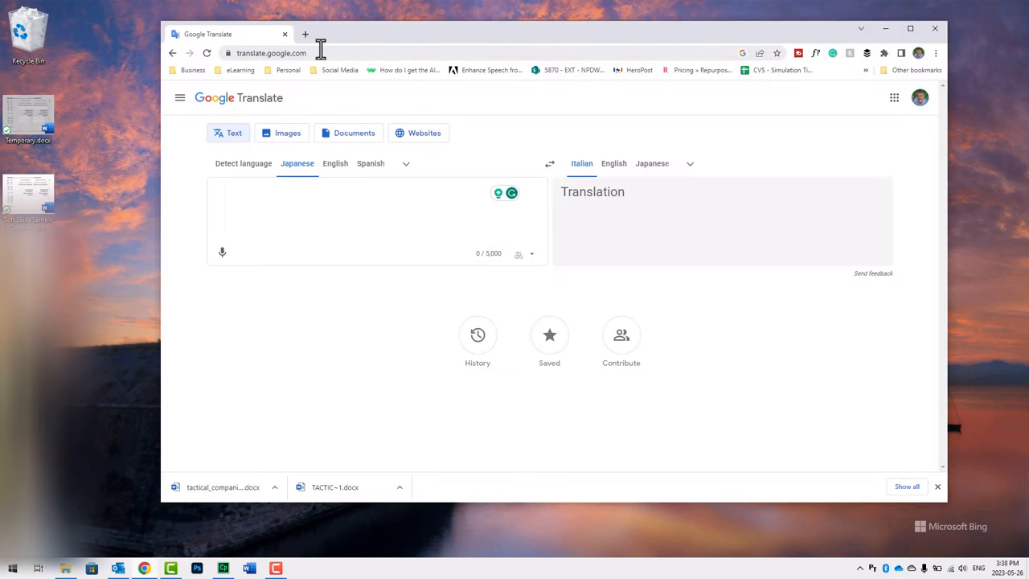
{"action": "left_click", "coordinate": [321, 200]}
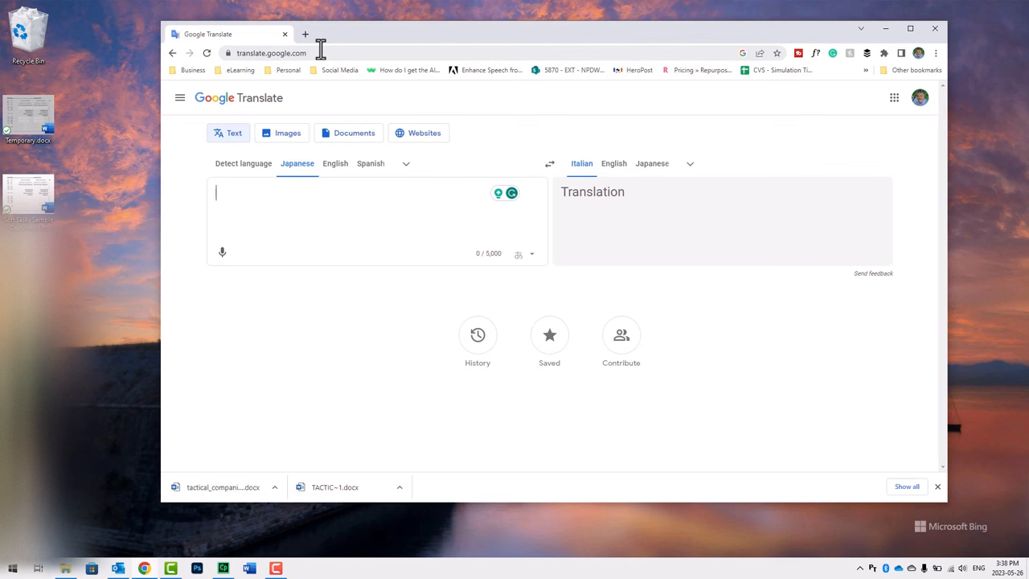
{"action": "mouse_move", "coordinate": [285, 215]}
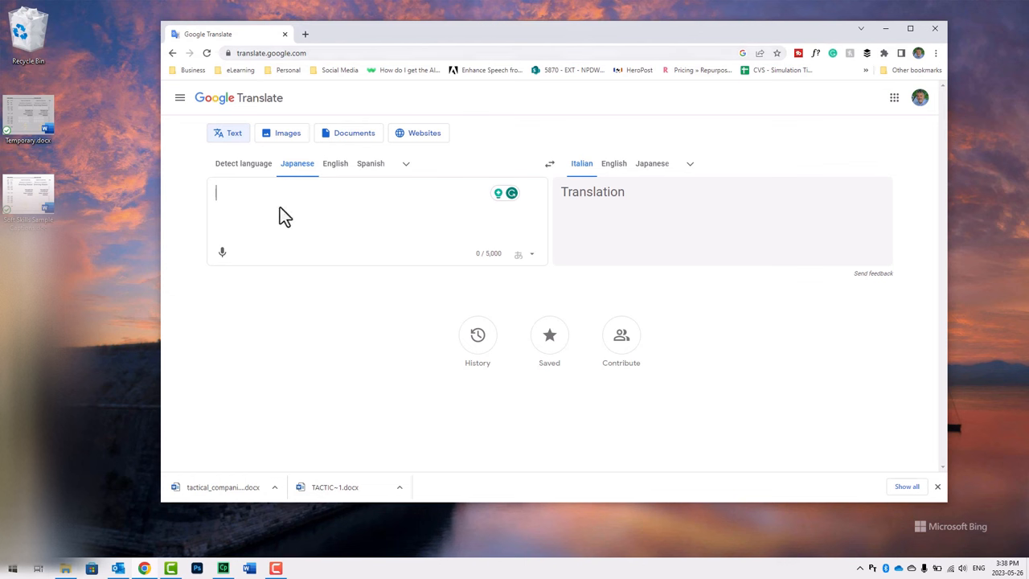
{"action": "mouse_move", "coordinate": [489, 229]}
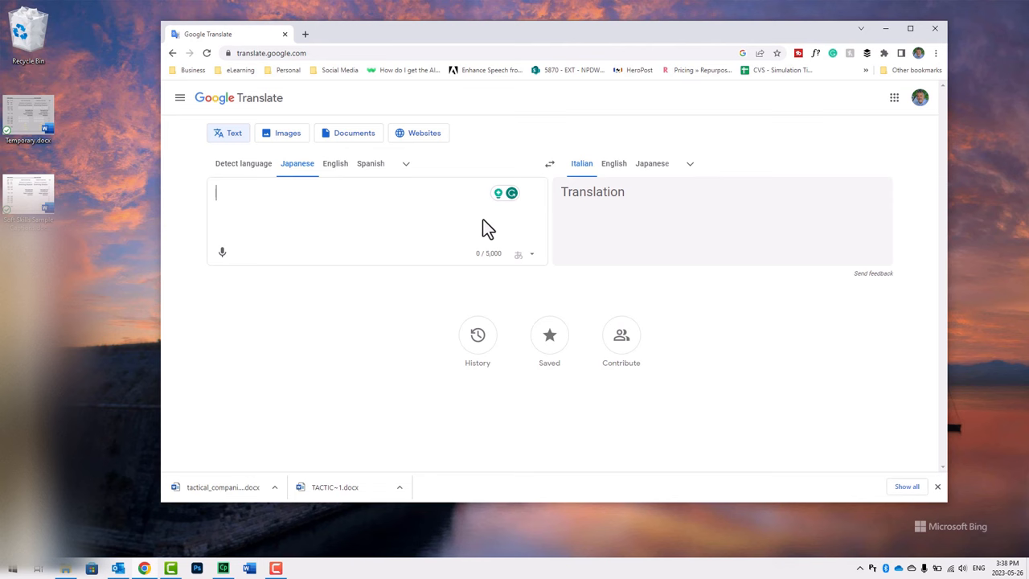
{"action": "mouse_move", "coordinate": [736, 217]}
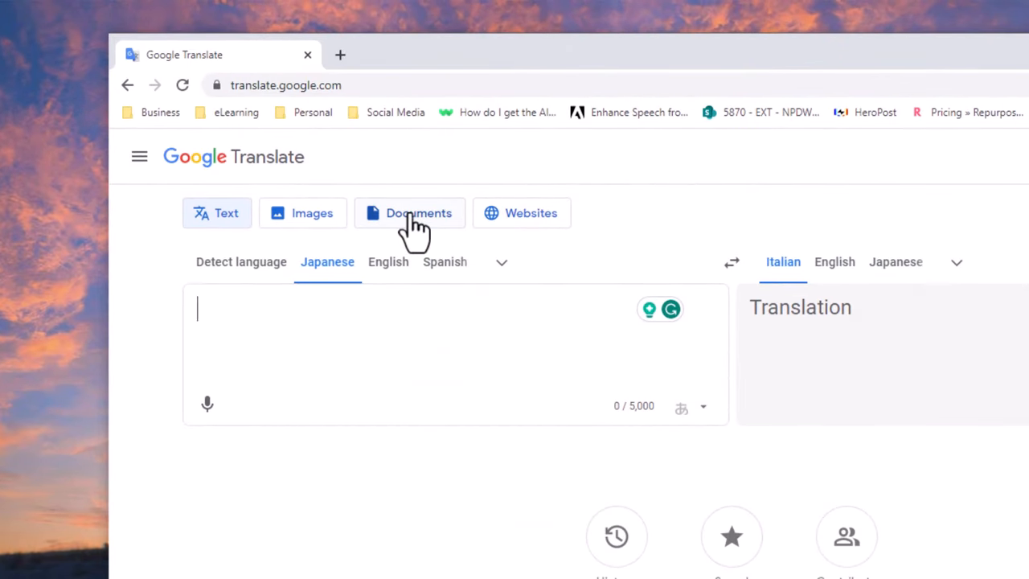
Upload Temporary.docx to Google Translate's document translation.
{"action": "left_click", "coordinate": [419, 213]}
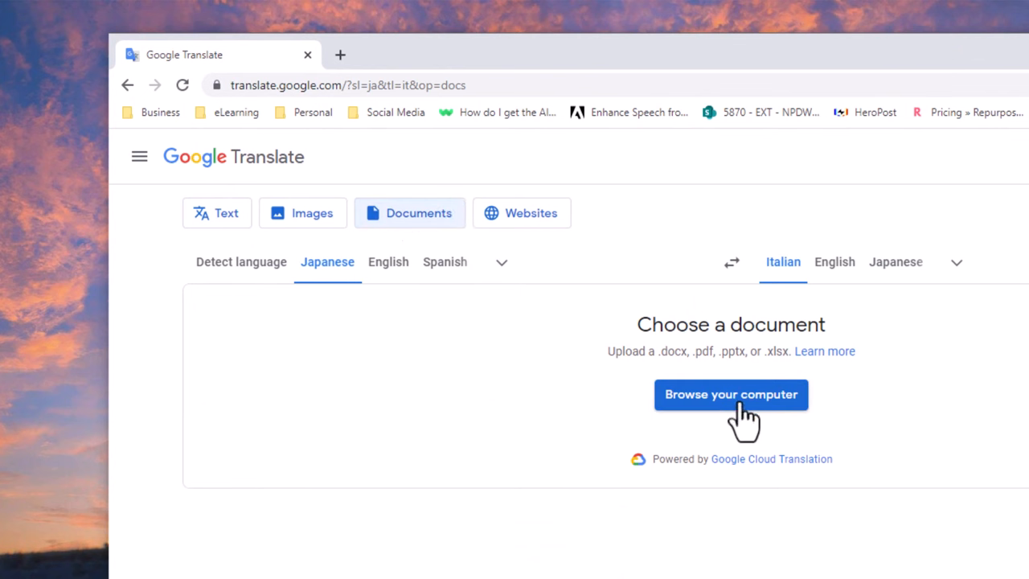
{"action": "left_click", "coordinate": [730, 394]}
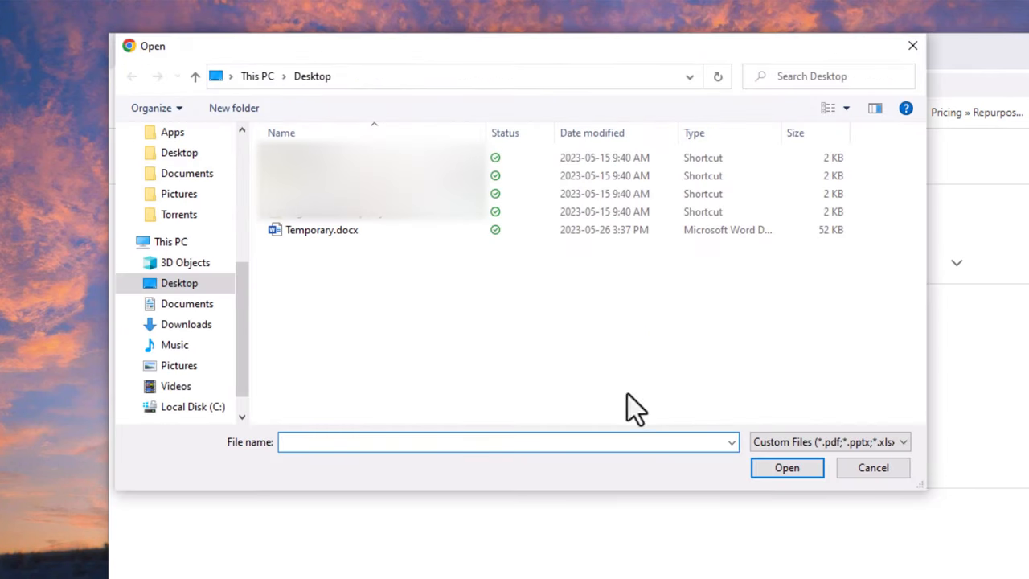
{"action": "mouse_move", "coordinate": [313, 233]}
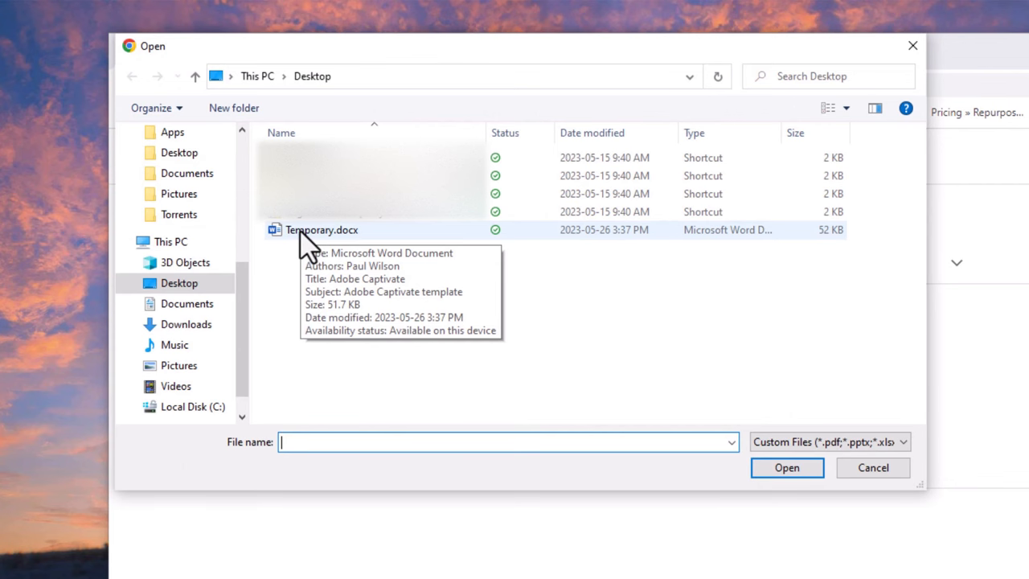
{"action": "left_click", "coordinate": [322, 230]}
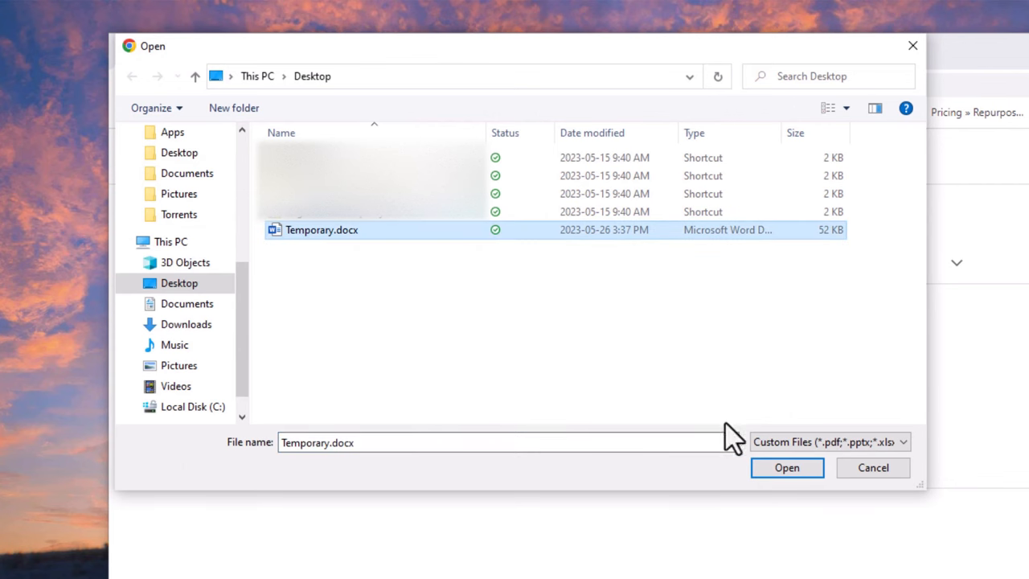
{"action": "left_click", "coordinate": [786, 467]}
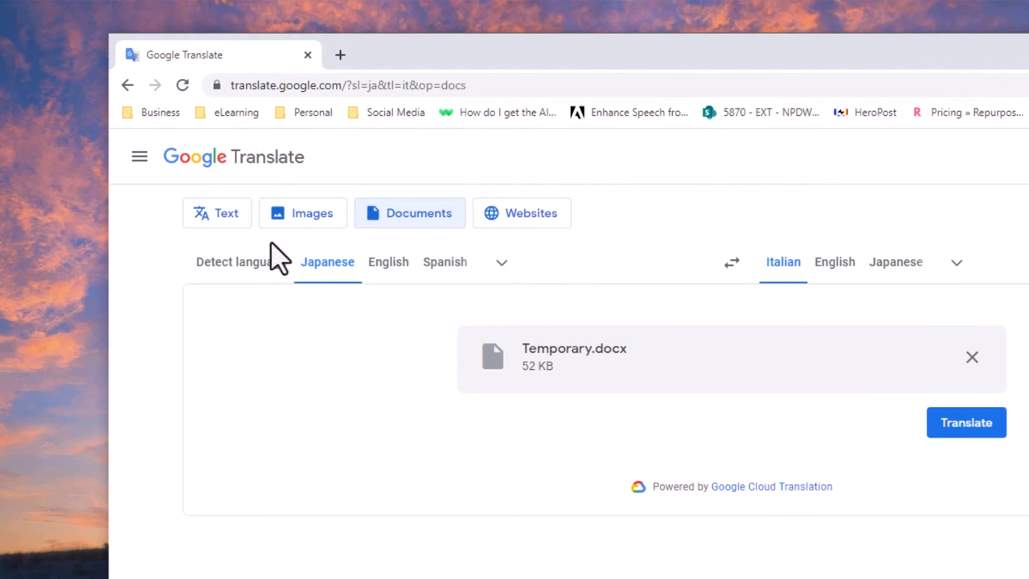
Translate from detected language to Spanish, then save and open 'Temporary (1).docx'.
{"action": "left_click", "coordinate": [241, 261]}
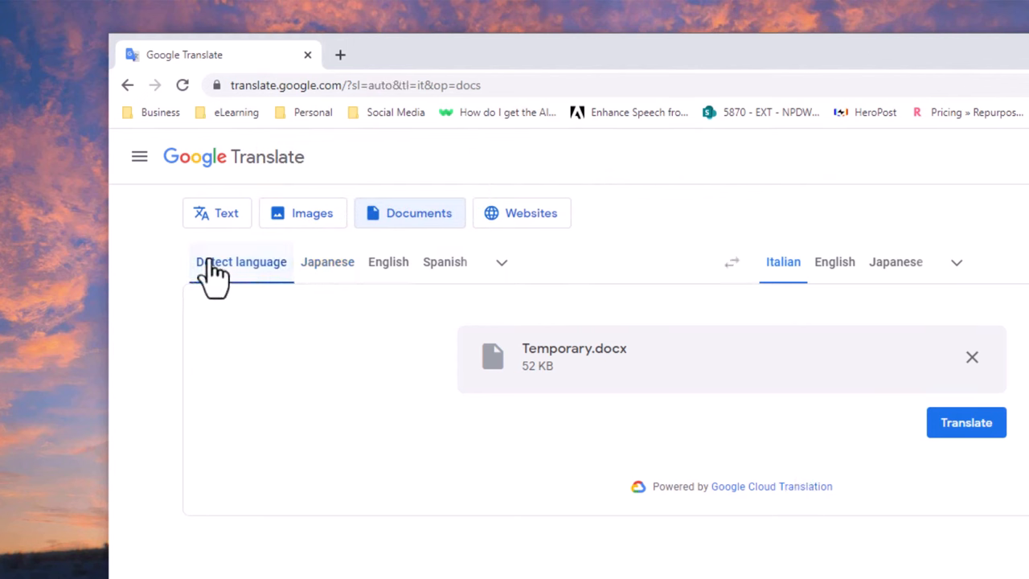
{"action": "mouse_move", "coordinate": [327, 261]}
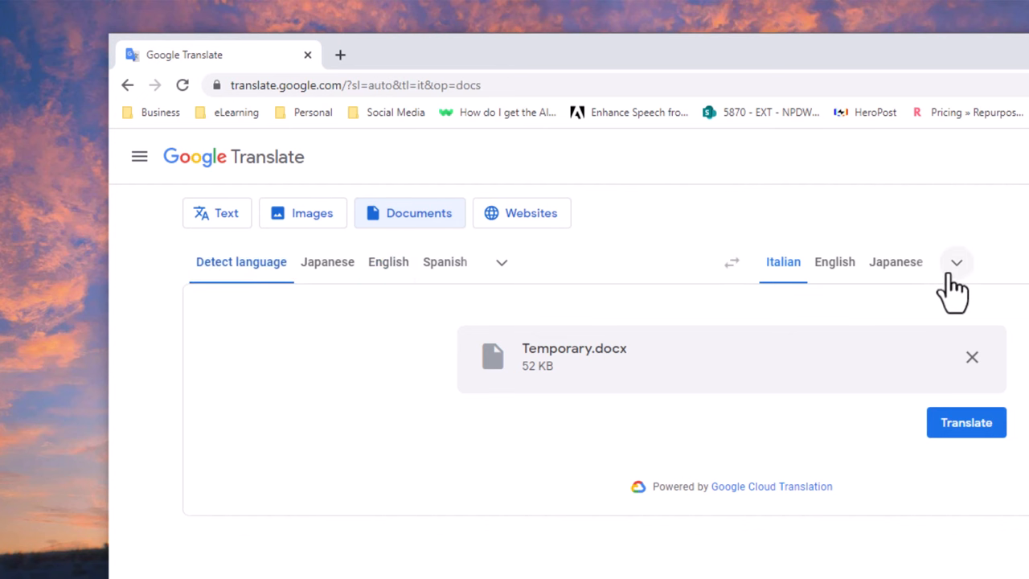
{"action": "left_click", "coordinate": [955, 262]}
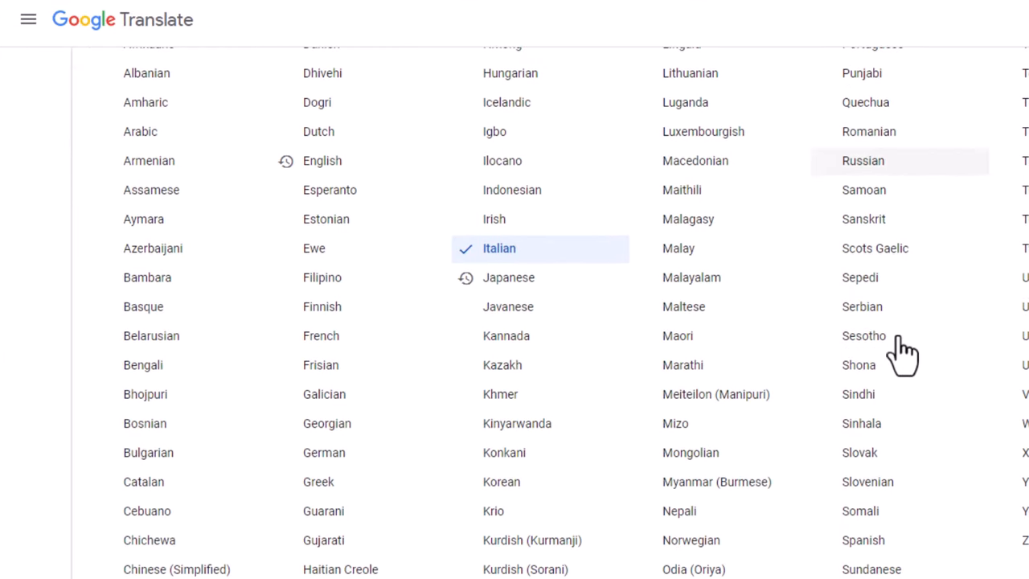
{"action": "mouse_move", "coordinate": [864, 539]}
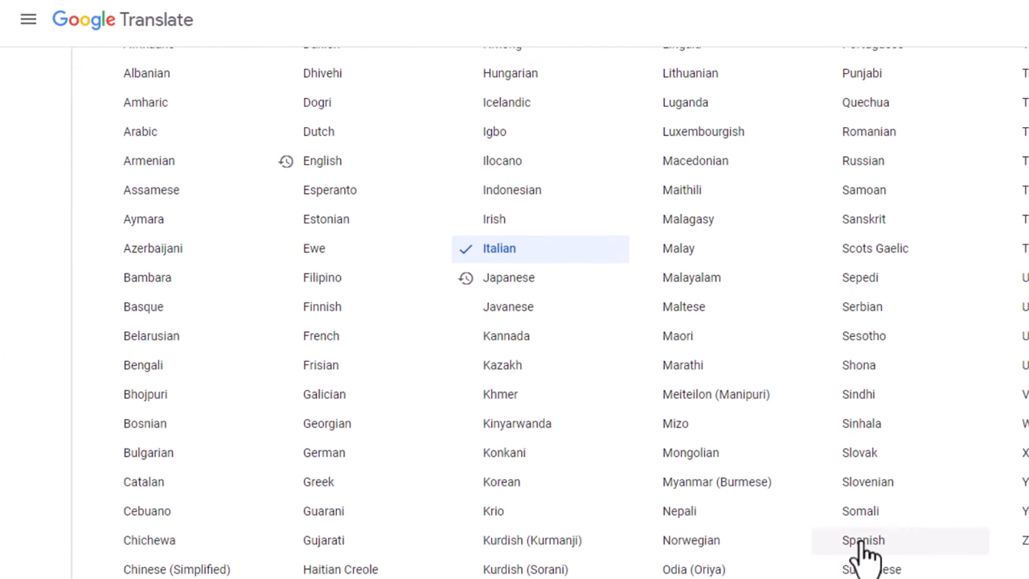
{"action": "left_click", "coordinate": [863, 539]}
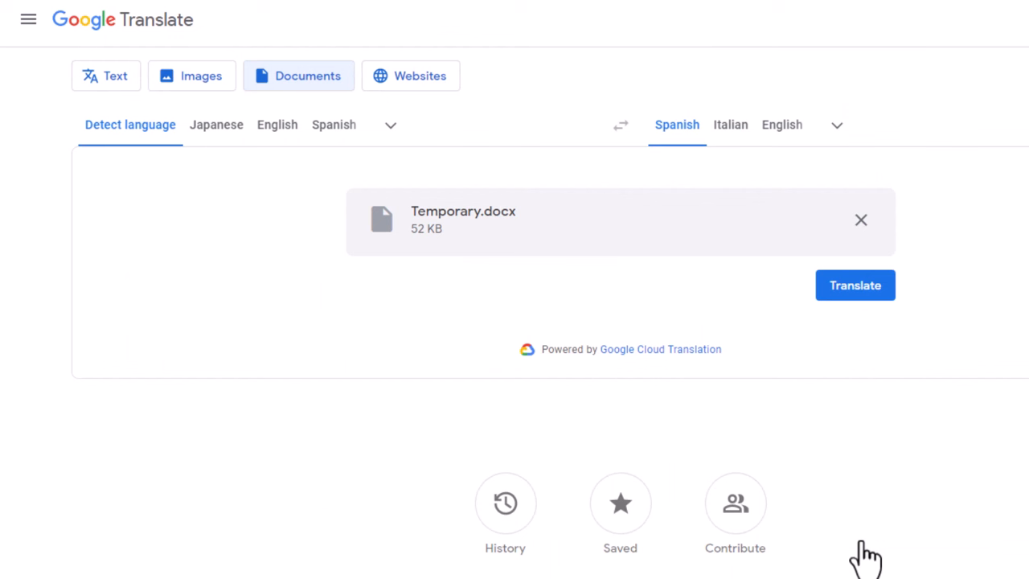
{"action": "mouse_move", "coordinate": [855, 285]}
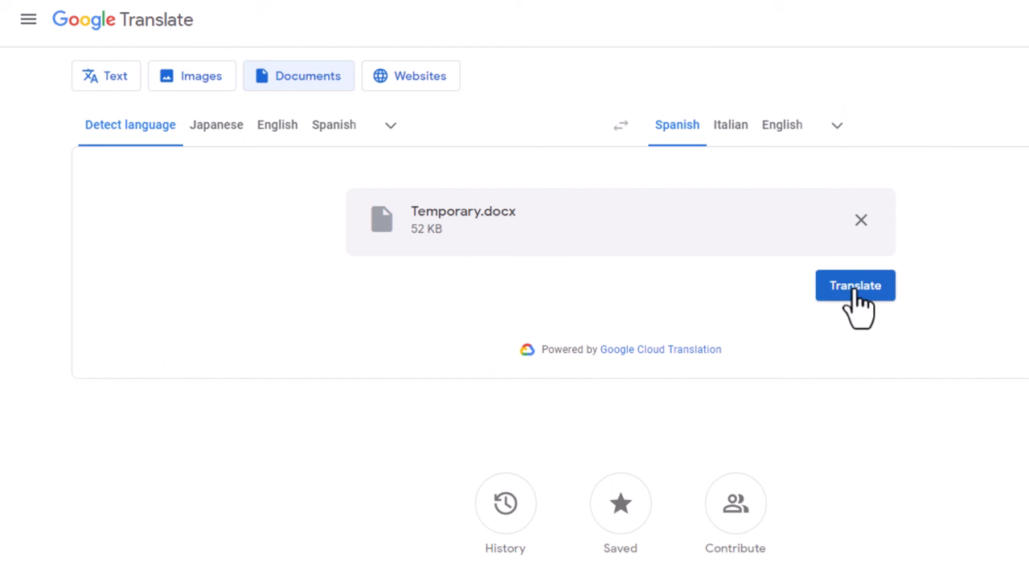
{"action": "left_click", "coordinate": [854, 285]}
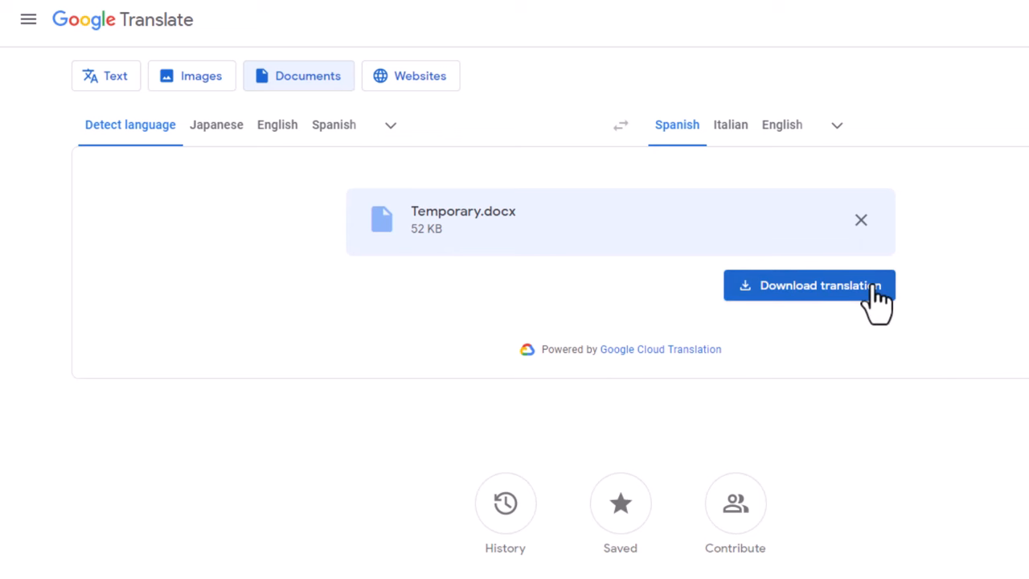
{"action": "mouse_move", "coordinate": [864, 313]}
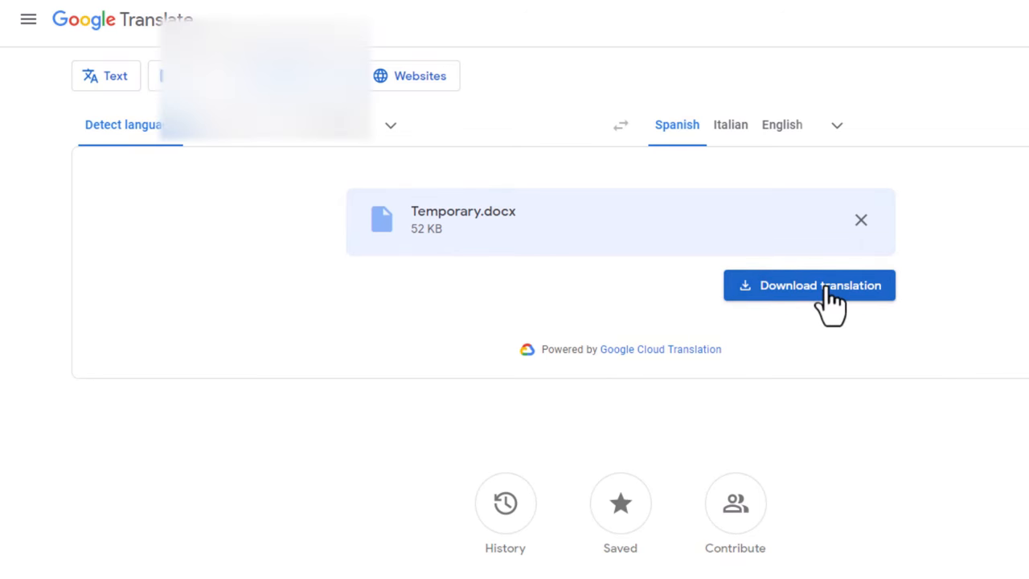
{"action": "left_click", "coordinate": [808, 285]}
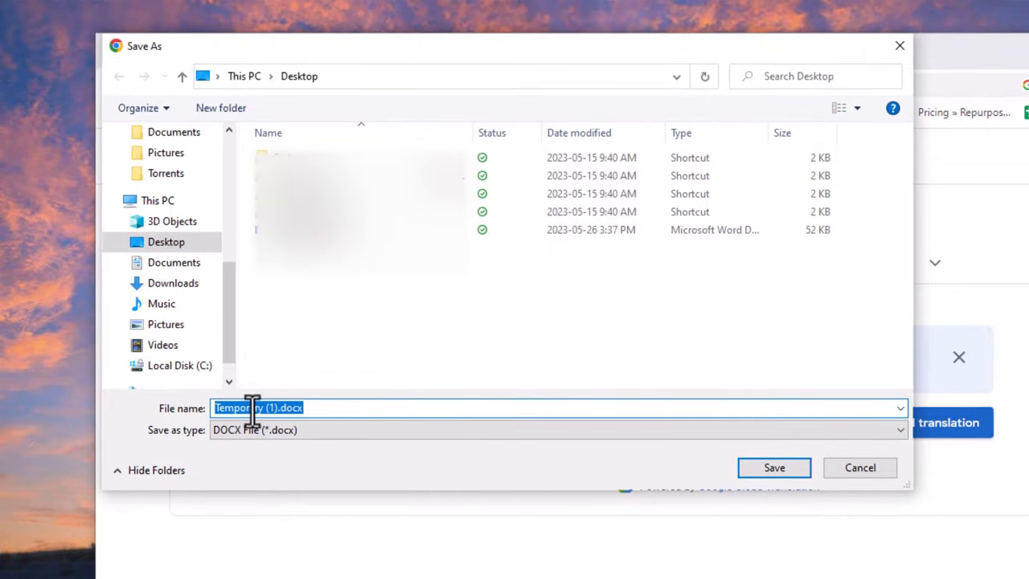
{"action": "mouse_move", "coordinate": [326, 411]}
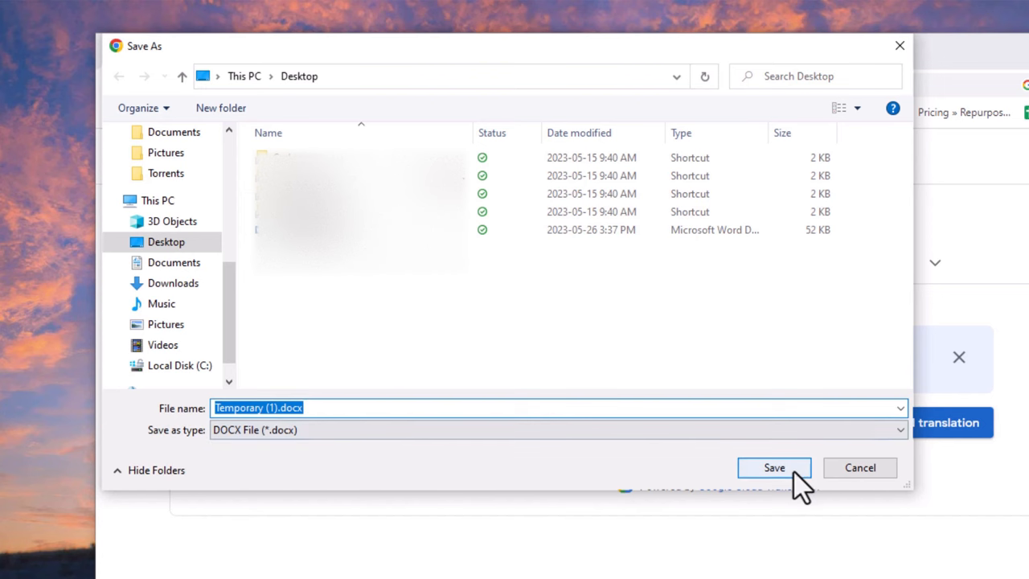
{"action": "left_click", "coordinate": [773, 467]}
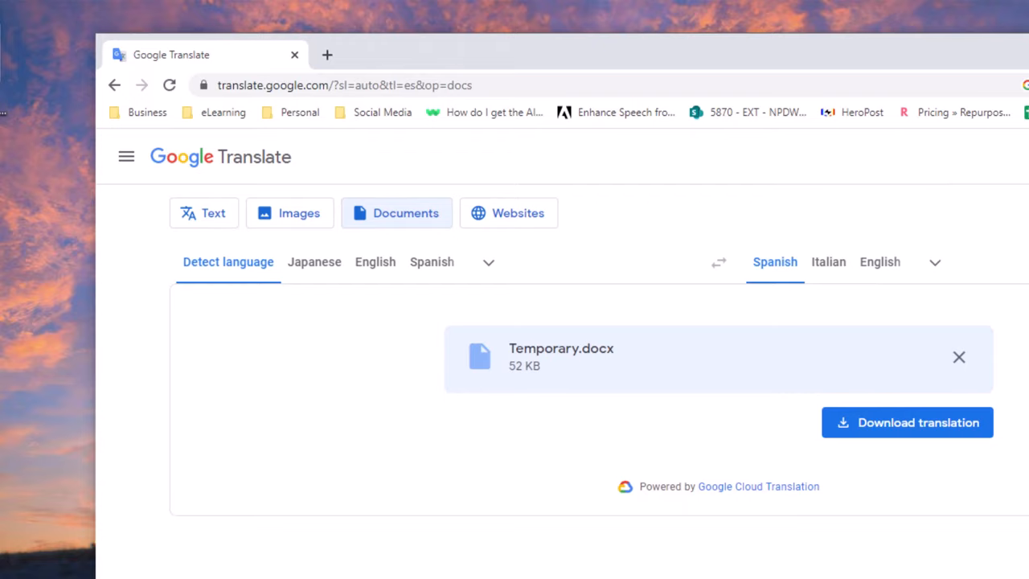
{"action": "left_click", "coordinate": [906, 422]}
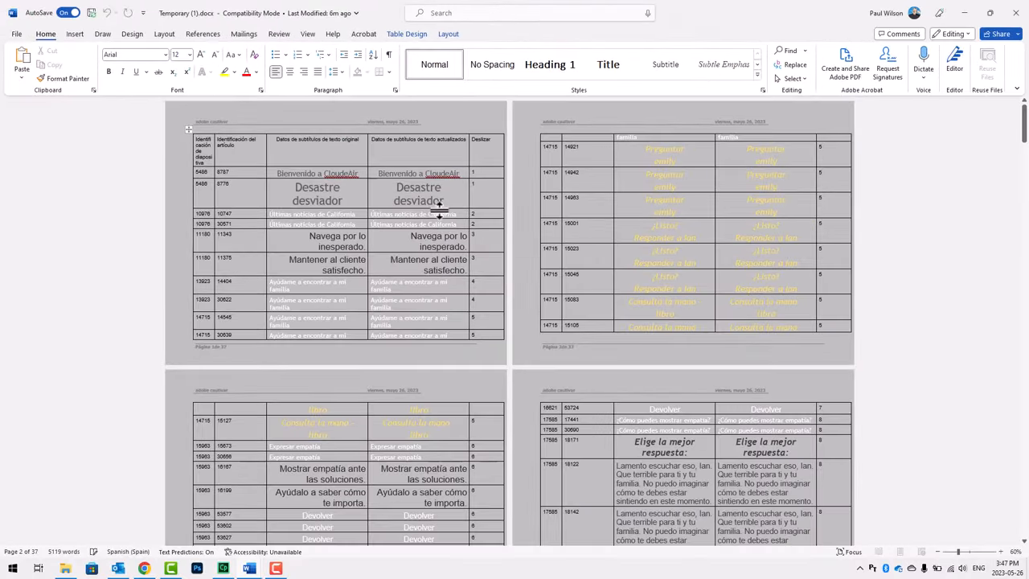
{"action": "mouse_move", "coordinate": [386, 137]}
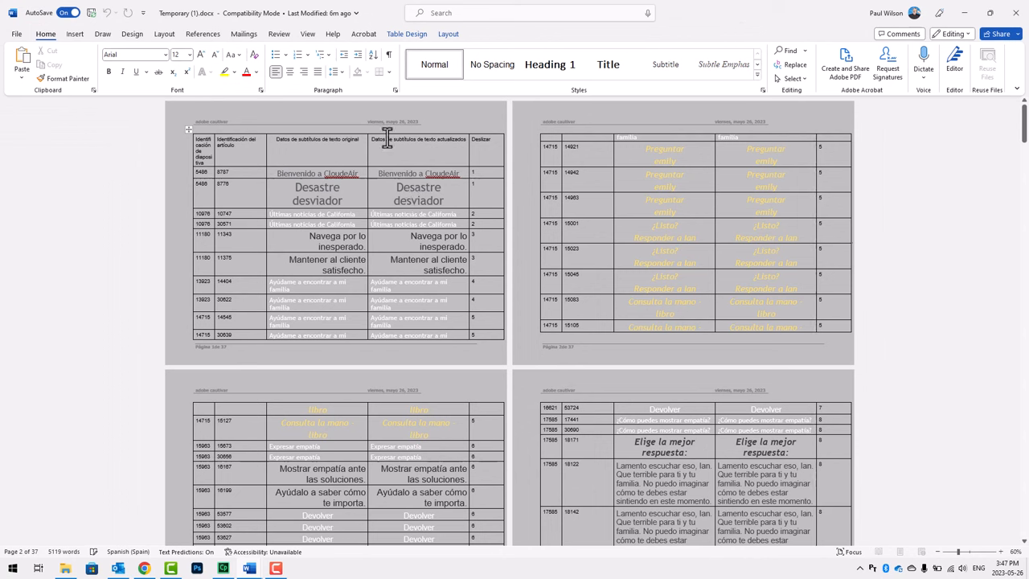
{"action": "mouse_move", "coordinate": [396, 183]}
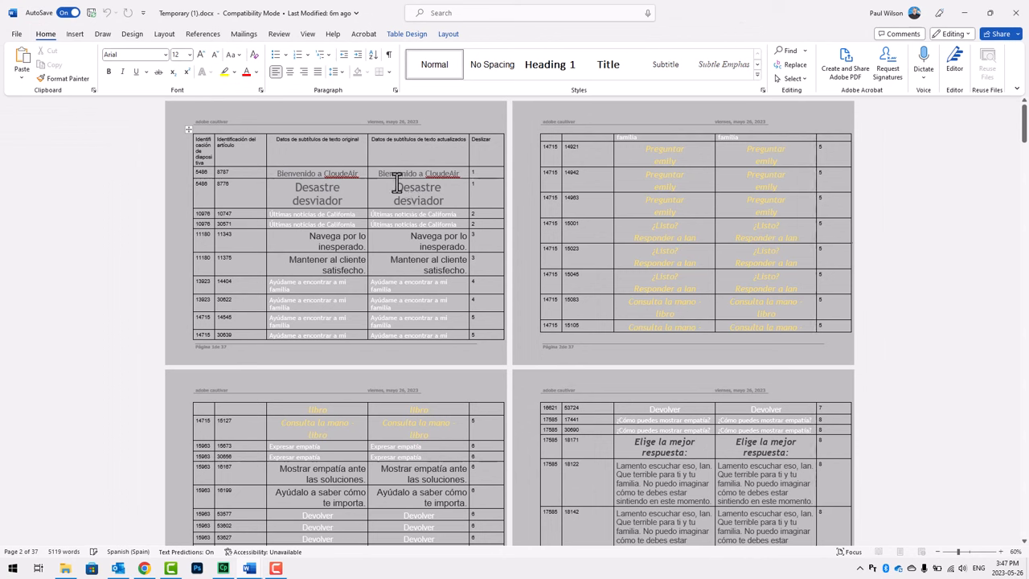
{"action": "mouse_move", "coordinate": [371, 176]}
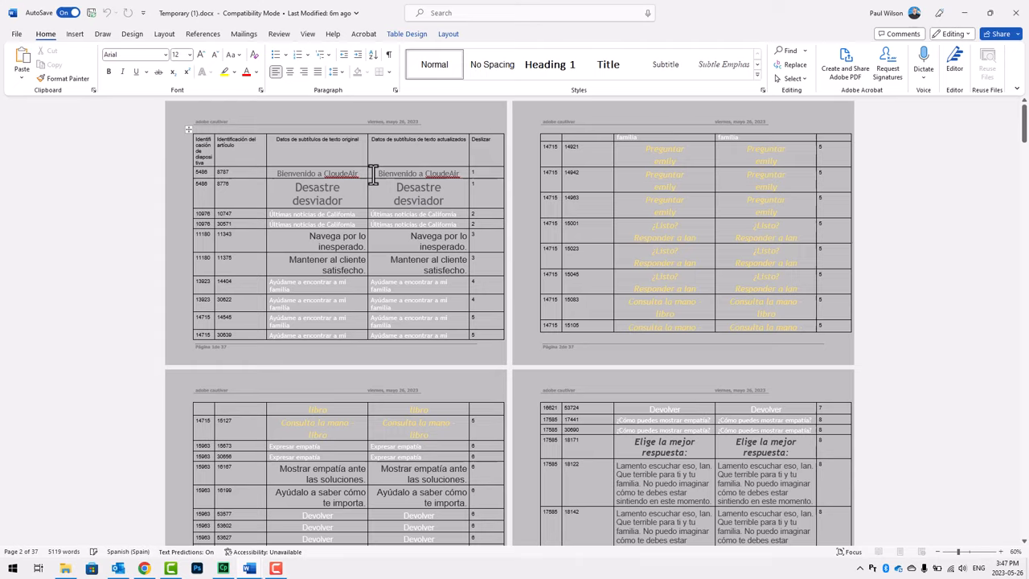
Review the 37-page Spanish document zoomed out and copy its caption table.
{"action": "scroll", "scroll_direction": "down", "scroll_amount": 3}
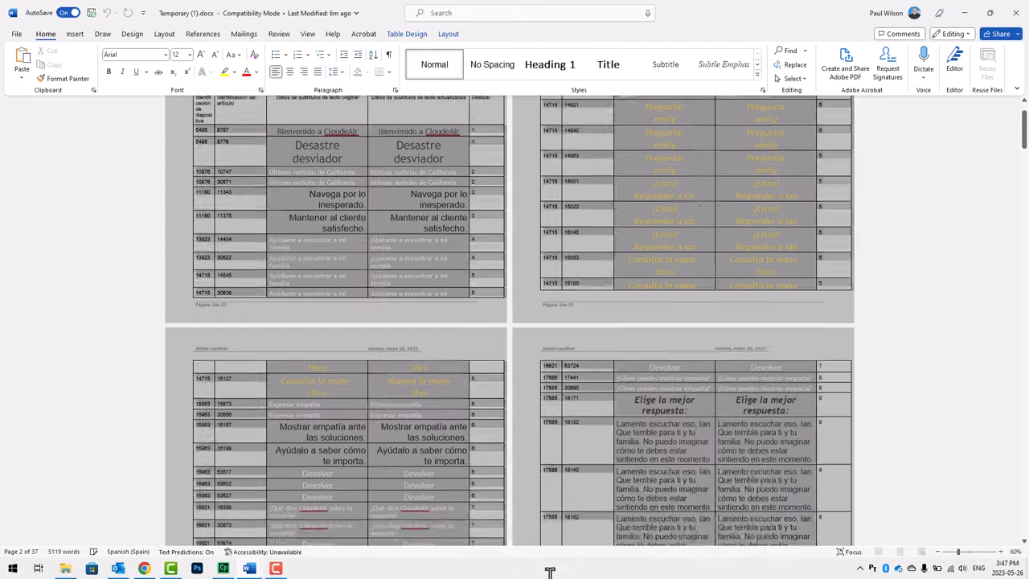
{"action": "scroll", "scroll_direction": "down", "scroll_amount": 3}
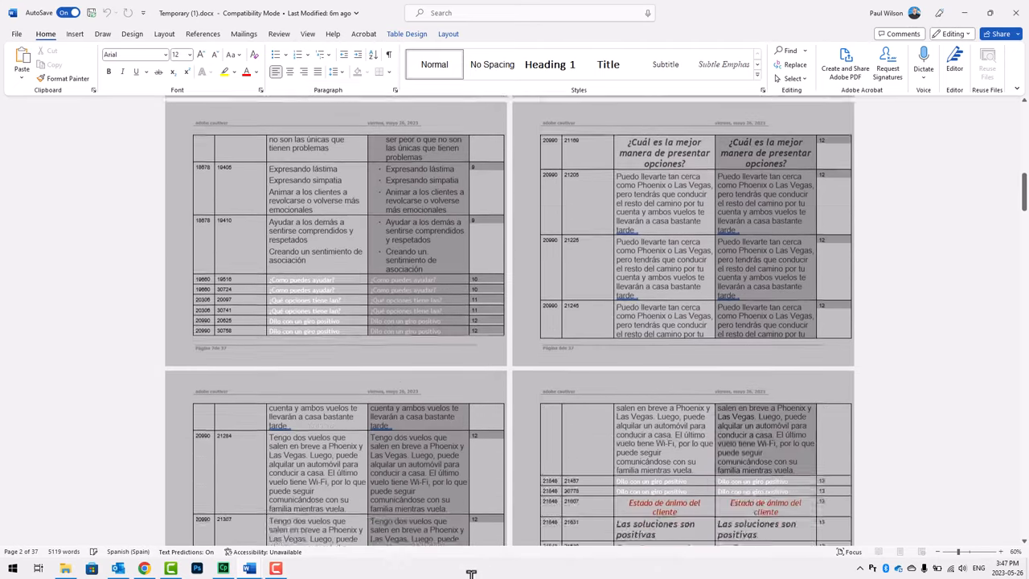
{"action": "scroll", "scroll_direction": "down", "scroll_amount": 3}
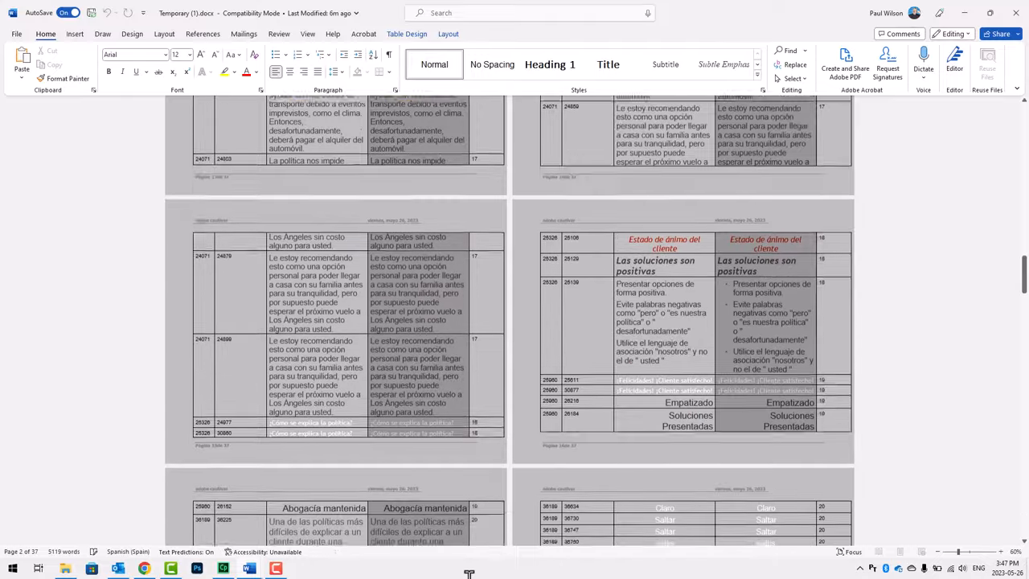
{"action": "scroll", "scroll_direction": "down", "scroll_amount": 3}
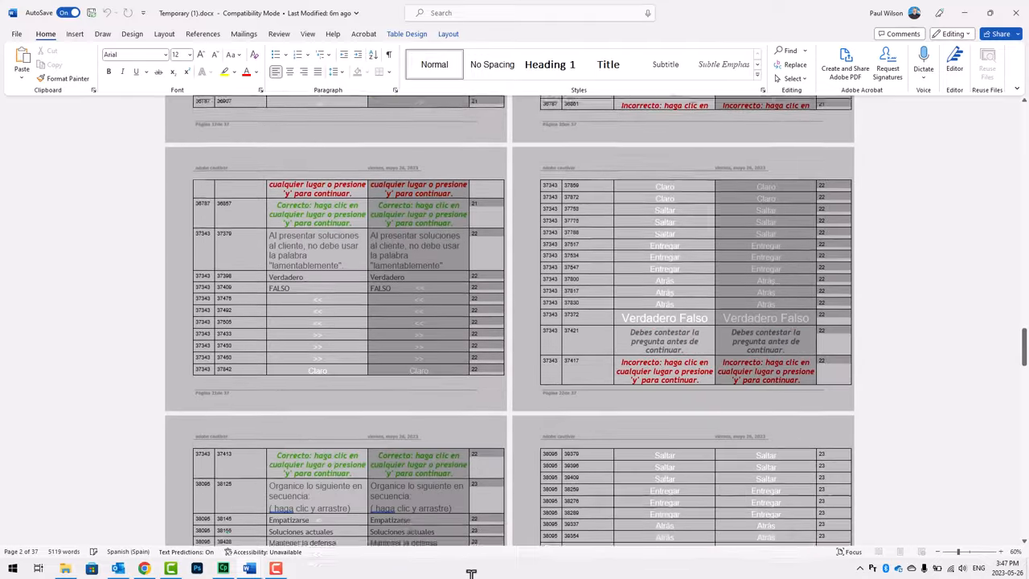
{"action": "scroll", "scroll_direction": "down", "scroll_amount": 3}
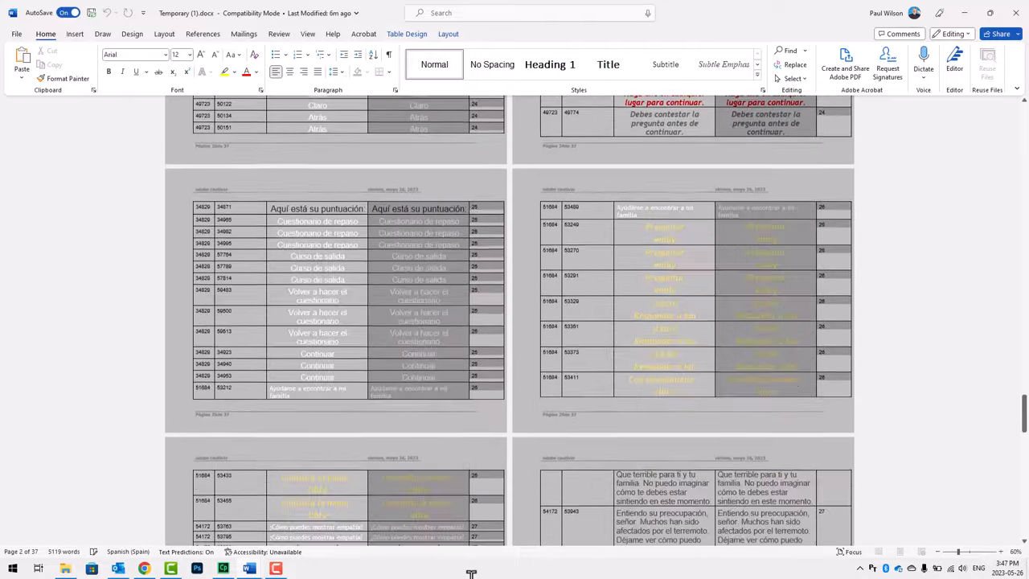
{"action": "scroll", "scroll_direction": "down", "scroll_amount": 3}
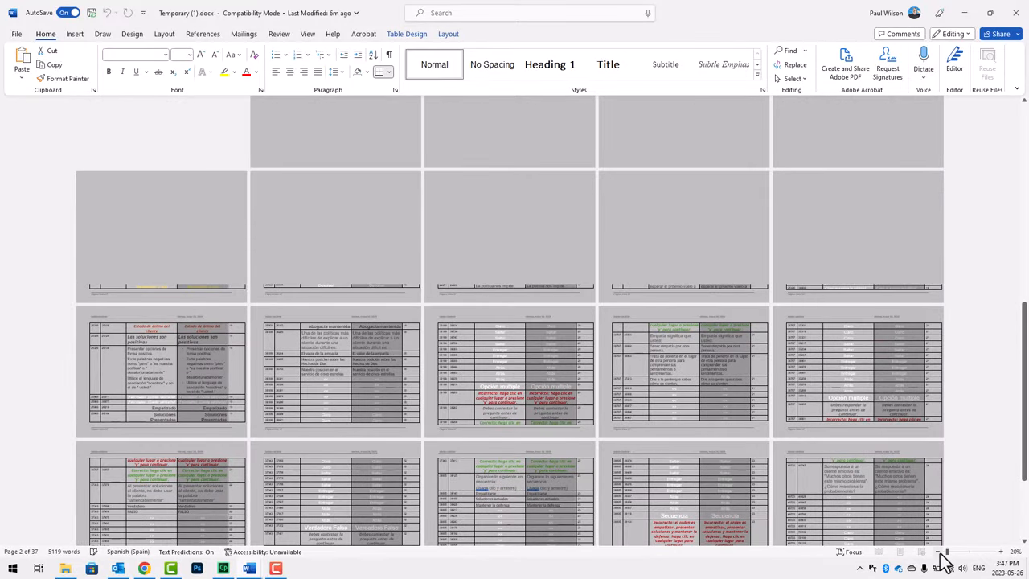
{"action": "left_click", "coordinate": [938, 552]}
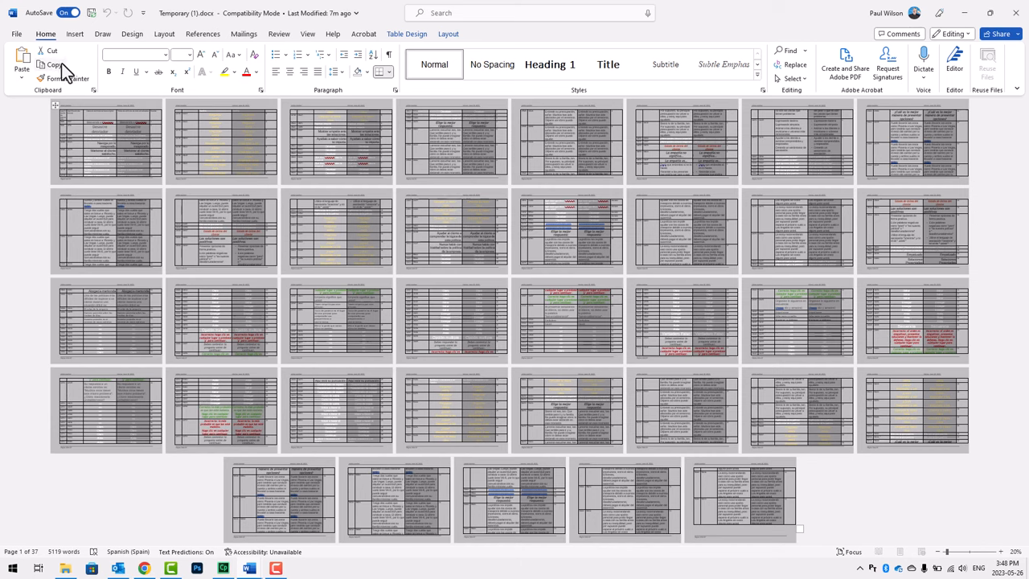
{"action": "left_click", "coordinate": [51, 64]}
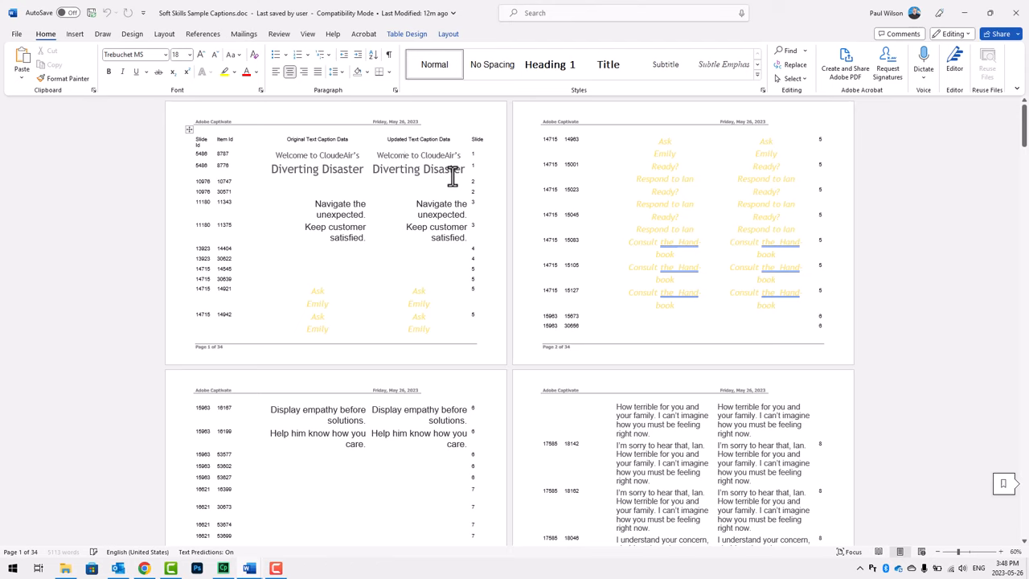
Paste Spanish captions over the Updated Text Caption Data column, then save and close.
{"action": "scroll", "scroll_direction": "down", "scroll_amount": 3}
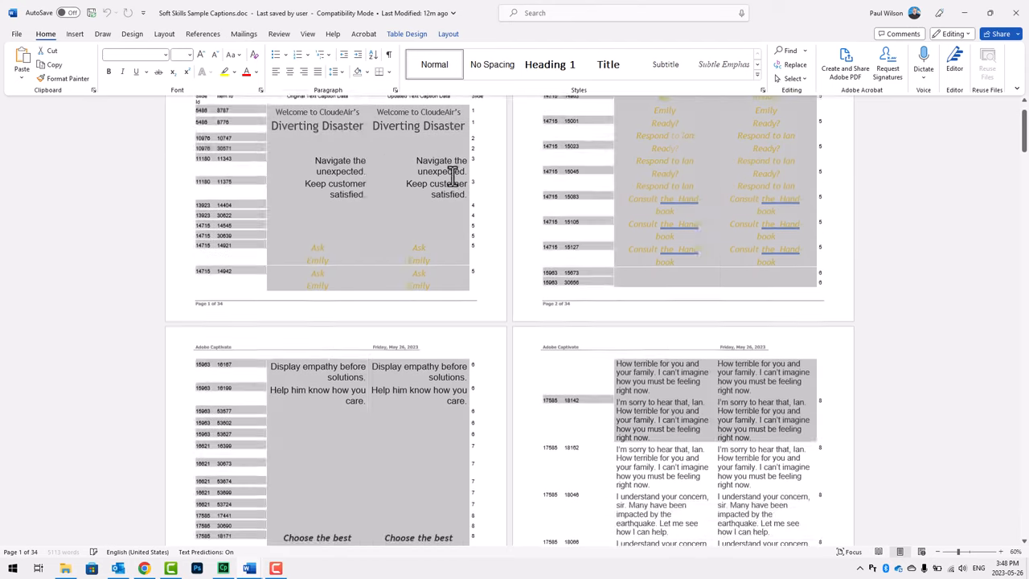
{"action": "scroll", "scroll_direction": "down", "scroll_amount": 3}
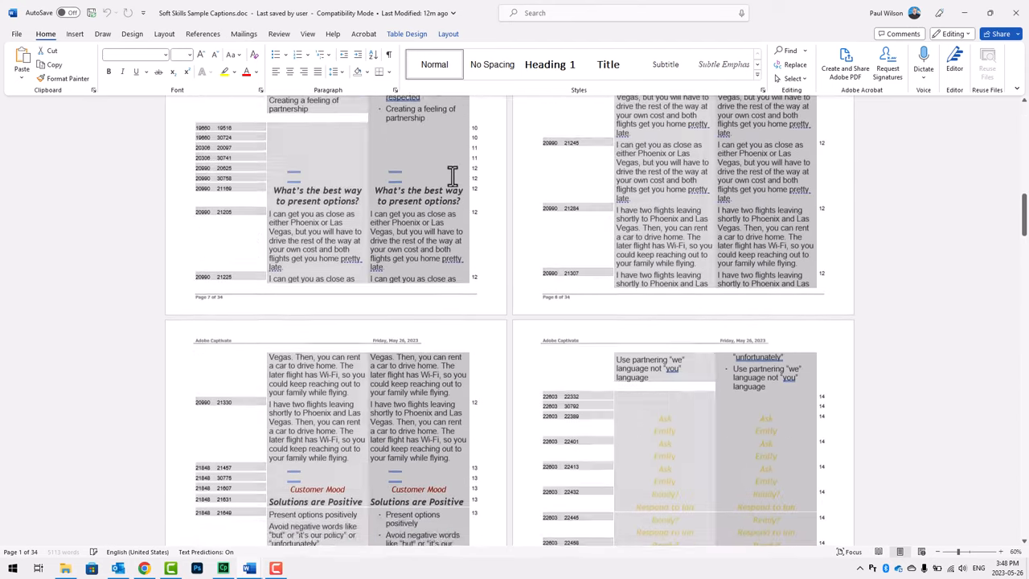
{"action": "scroll", "scroll_direction": "down", "scroll_amount": 3}
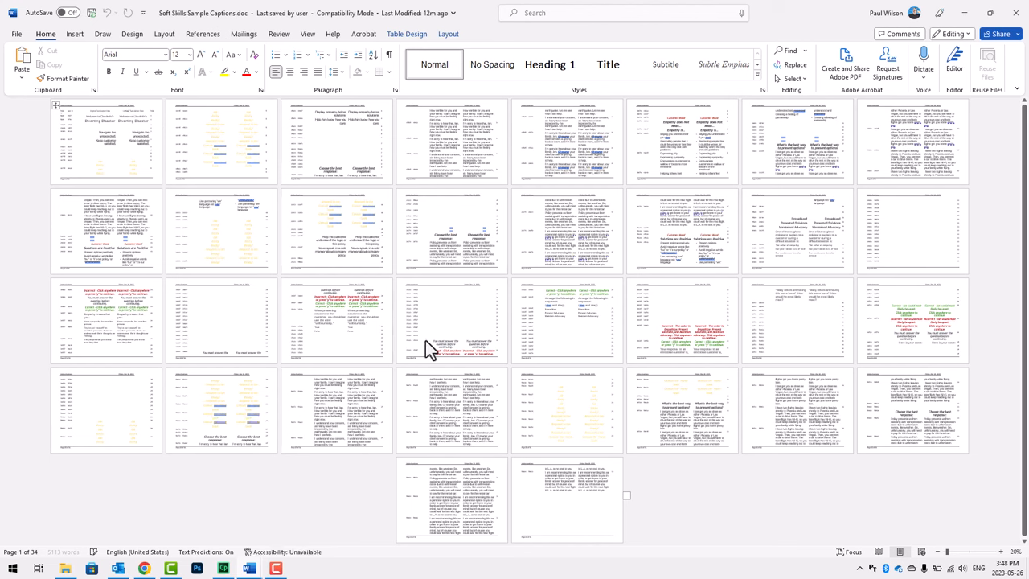
{"action": "mouse_move", "coordinate": [595, 476]}
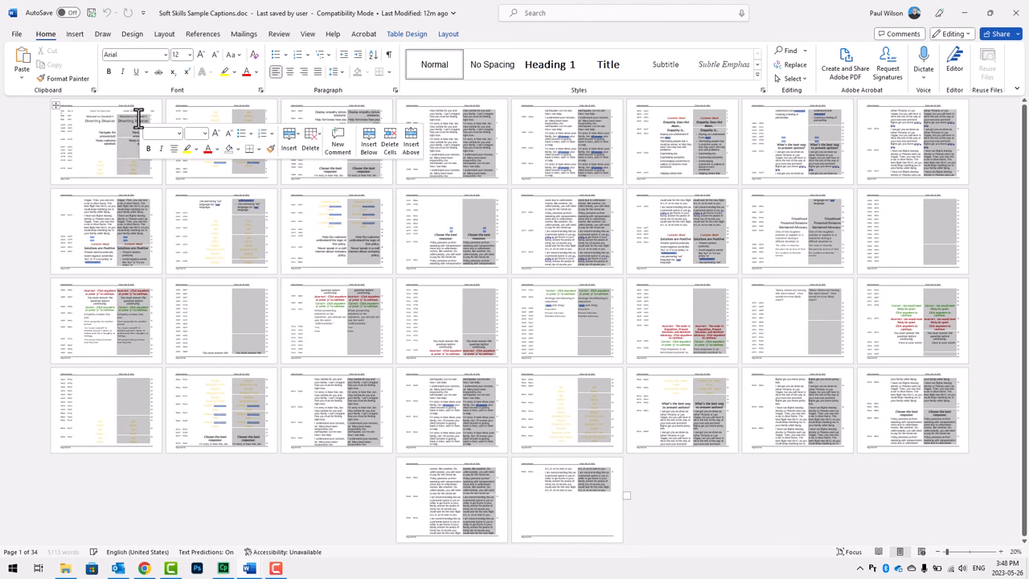
{"action": "key", "text": "ctrl+v"}
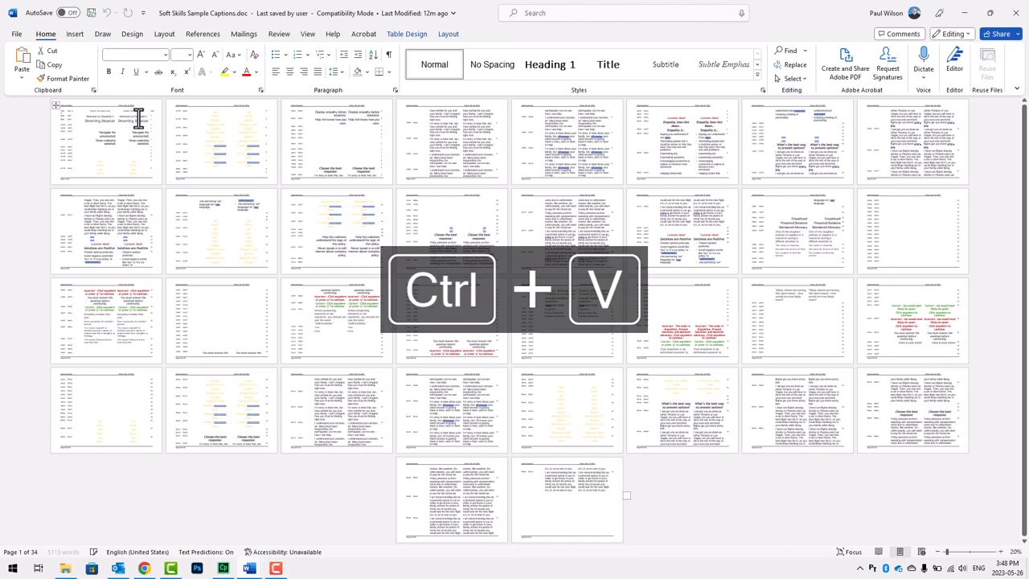
{"action": "key", "text": "ctrl+v"}
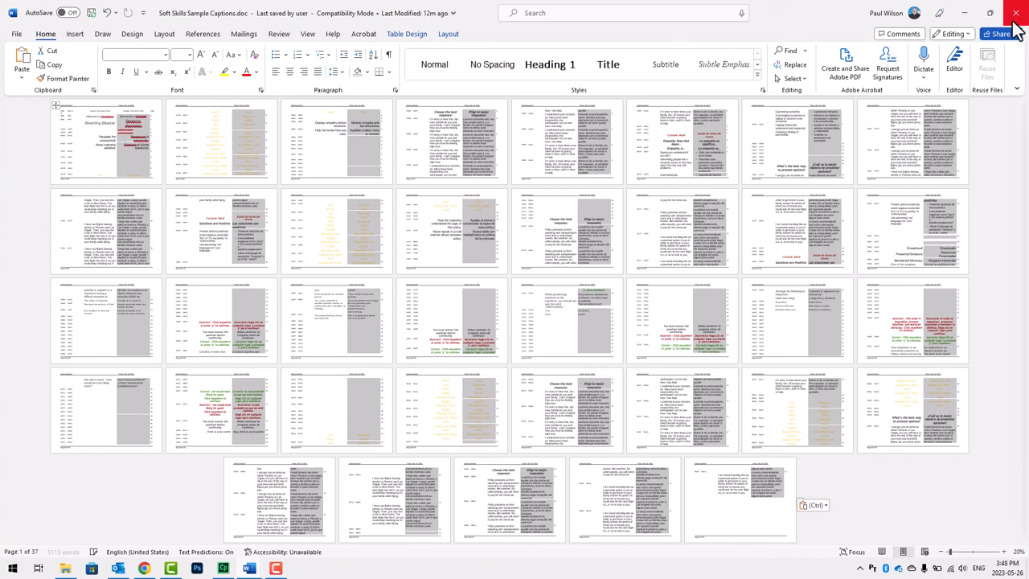
{"action": "left_click", "coordinate": [1015, 12]}
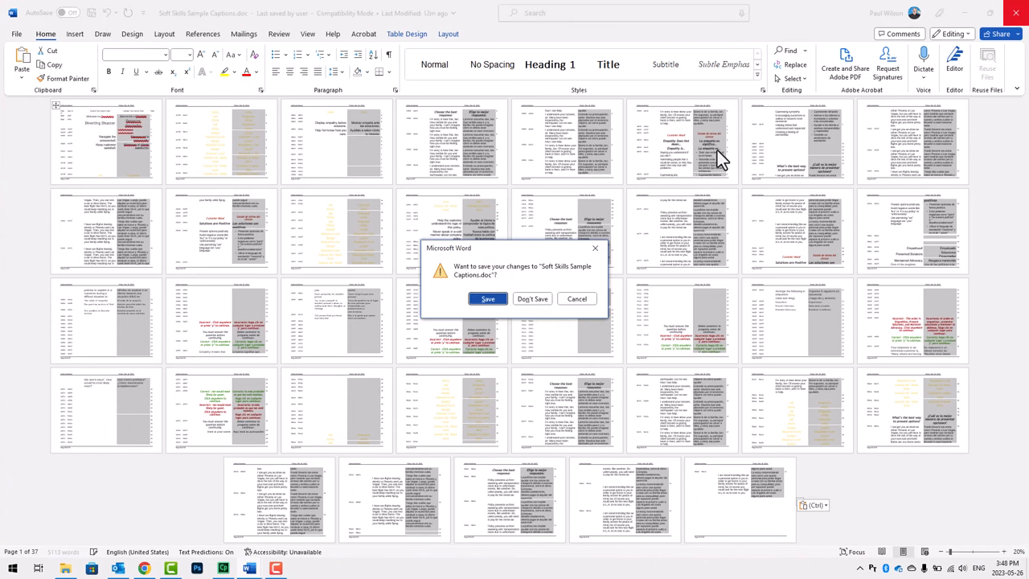
{"action": "left_click", "coordinate": [531, 298]}
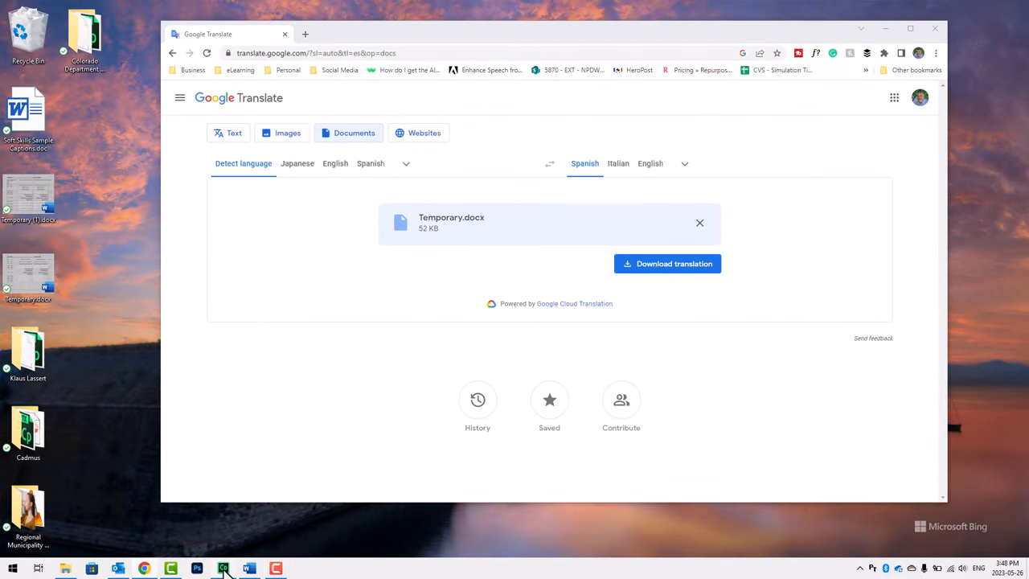
Import 'Soft Skills Sample Captions.doc' via File > Import > Project Captions and Closed Captions.
{"action": "left_click", "coordinate": [223, 568]}
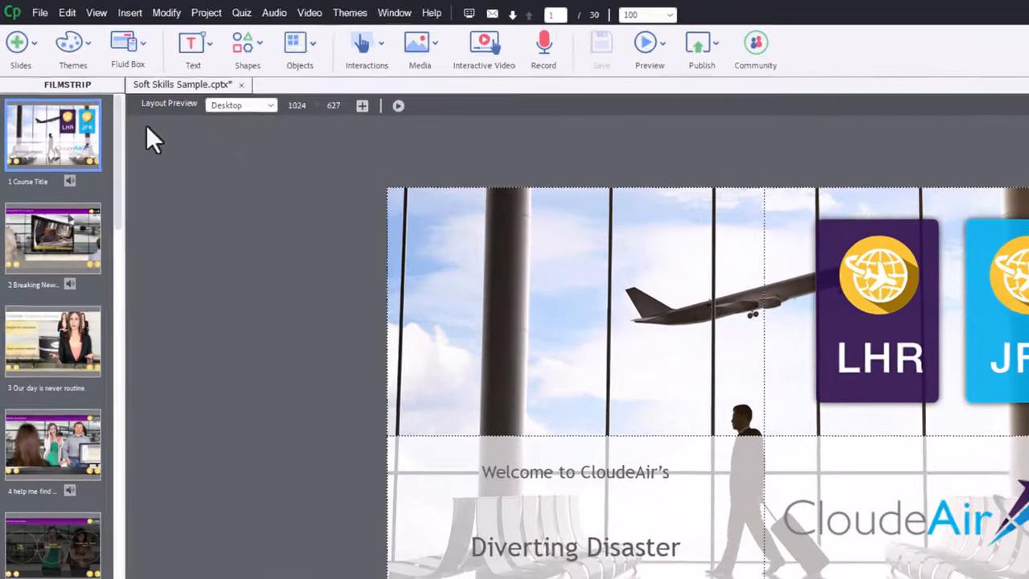
{"action": "left_click", "coordinate": [40, 13]}
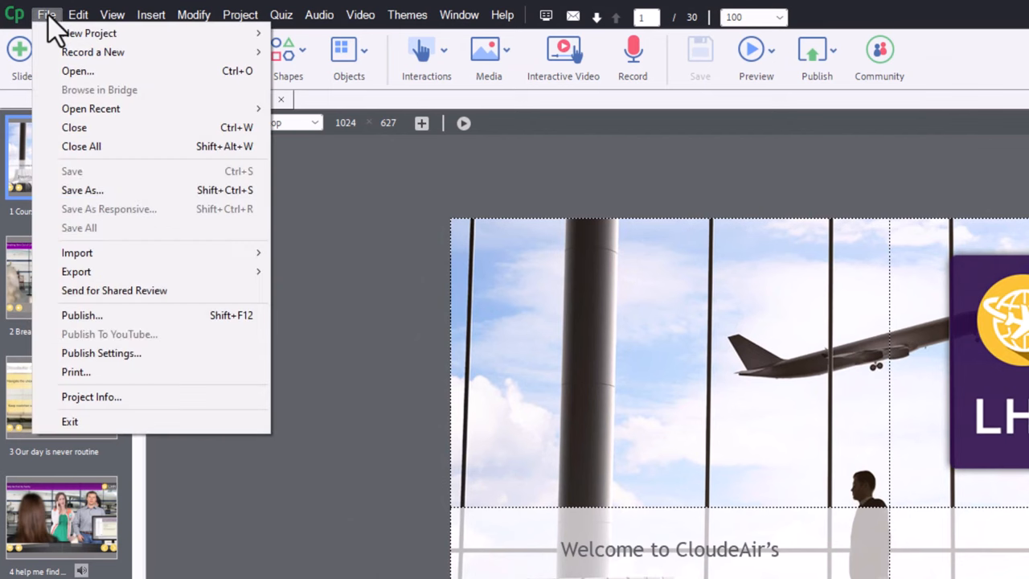
{"action": "mouse_move", "coordinate": [76, 253]}
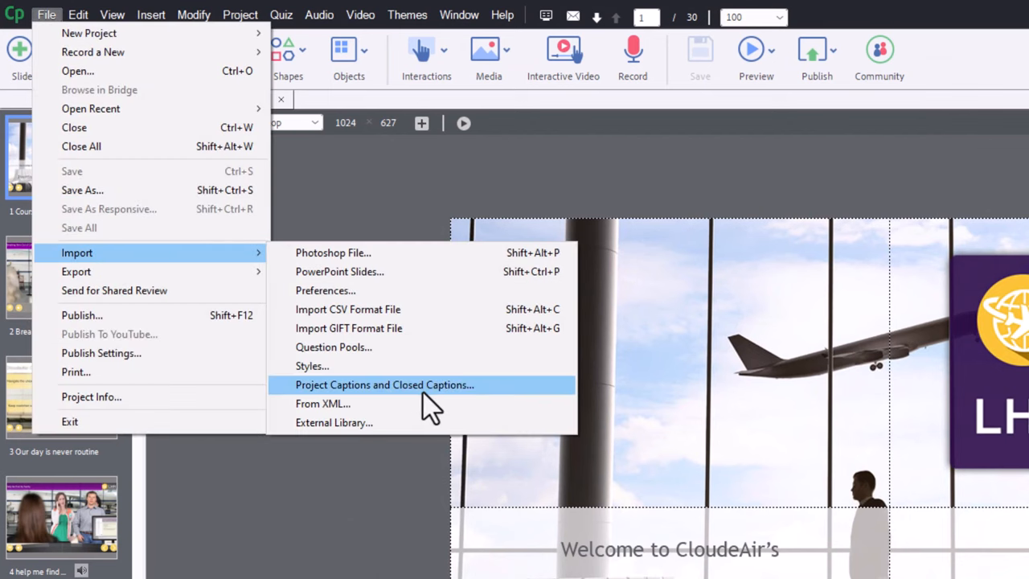
{"action": "left_click", "coordinate": [384, 385]}
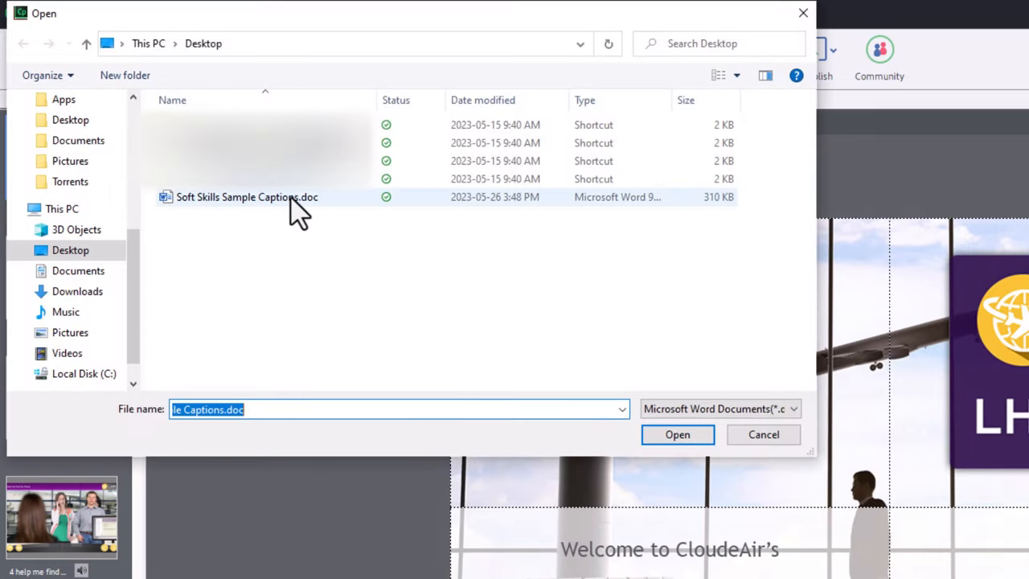
{"action": "left_click", "coordinate": [246, 197]}
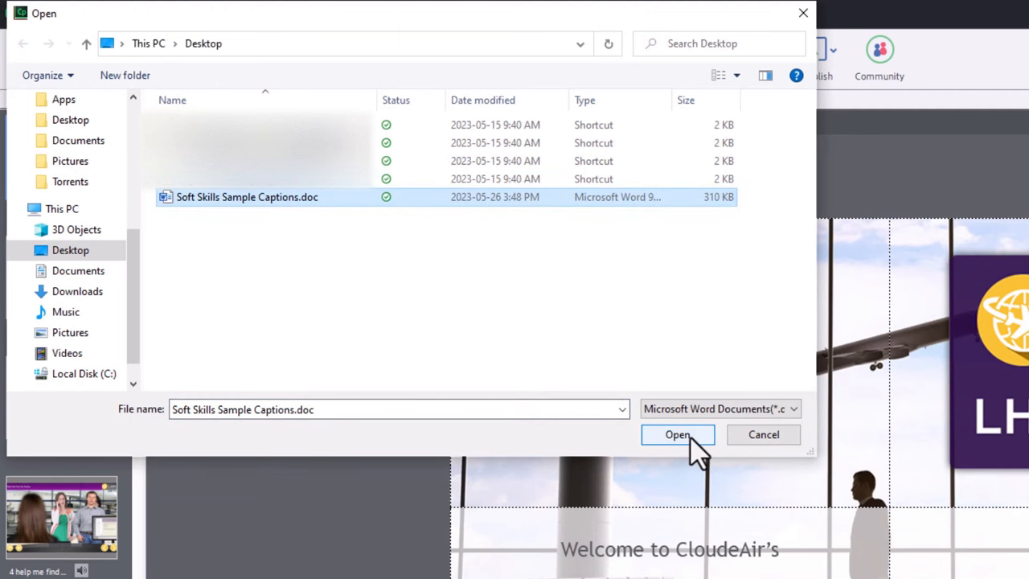
{"action": "left_click", "coordinate": [677, 433]}
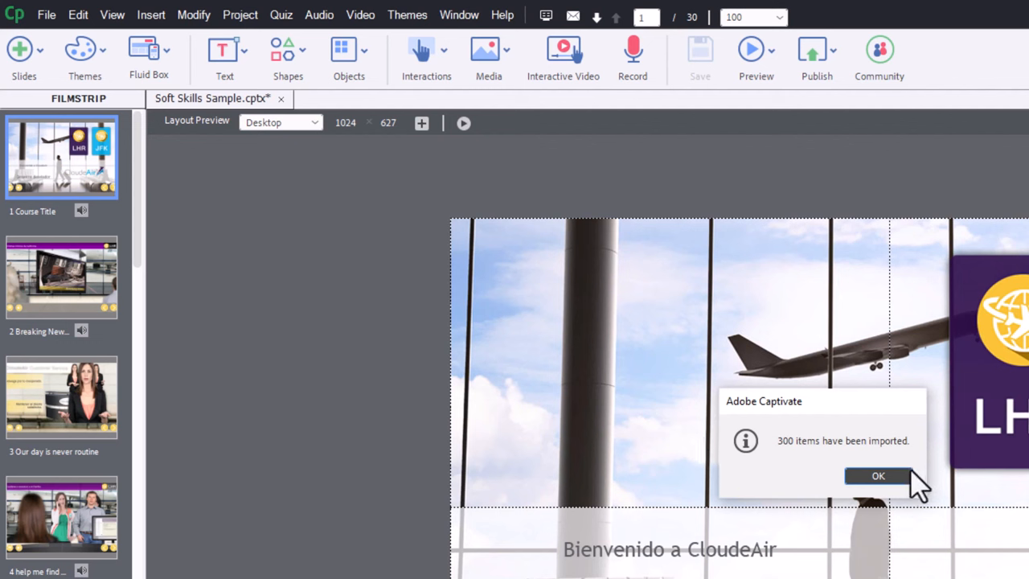
{"action": "mouse_move", "coordinate": [904, 494]}
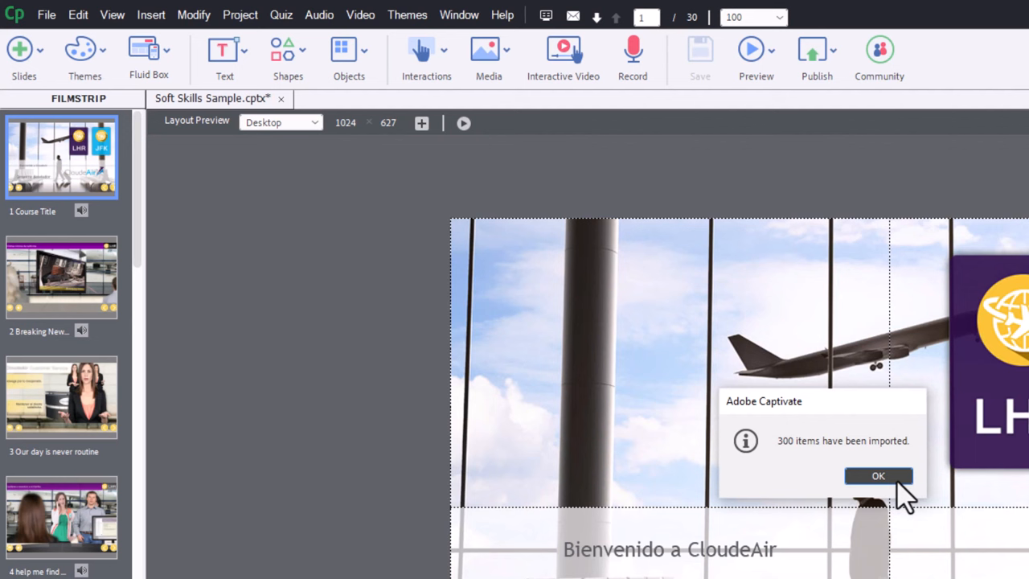
{"action": "mouse_move", "coordinate": [888, 490]}
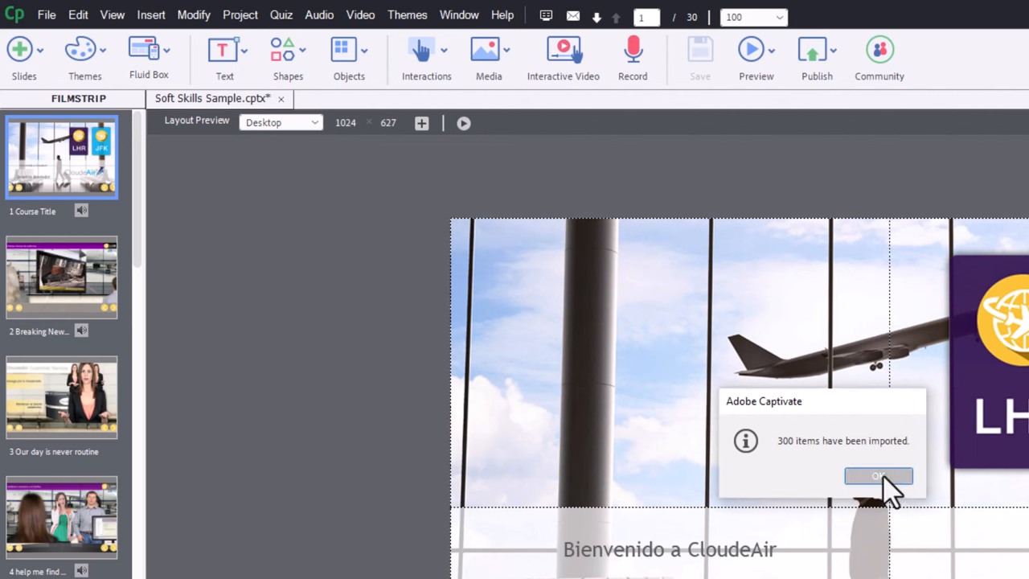
{"action": "left_click", "coordinate": [878, 475]}
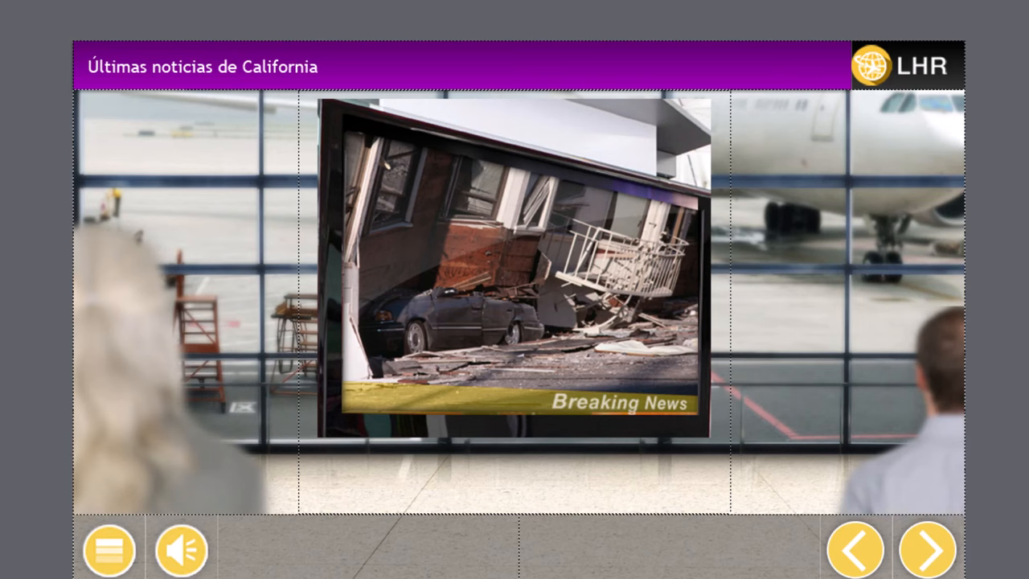
Advance through three preview slides to check the Spanish titles and labels.
{"action": "left_click", "coordinate": [926, 550]}
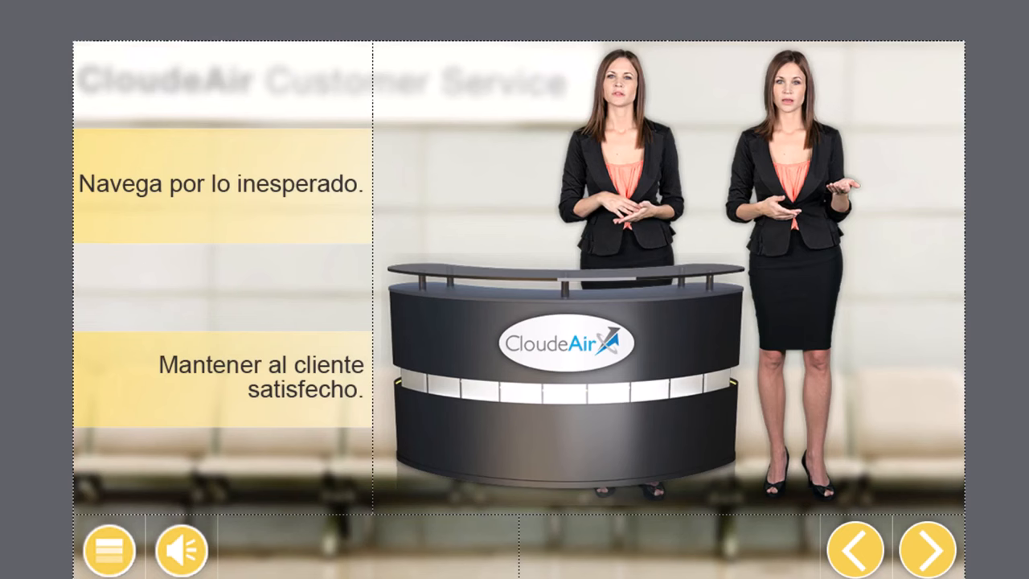
{"action": "left_click", "coordinate": [927, 549]}
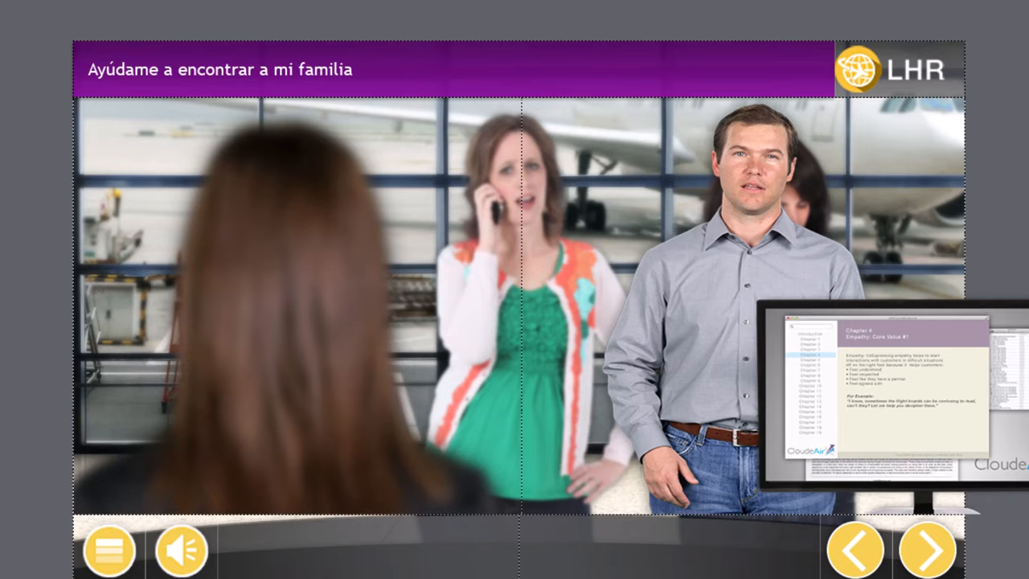
{"action": "left_click", "coordinate": [926, 549]}
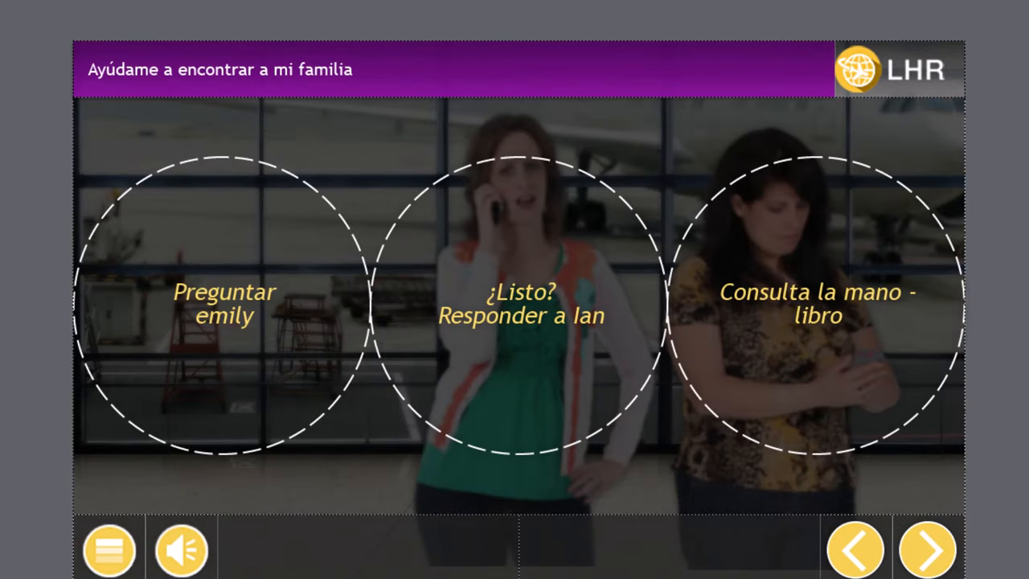